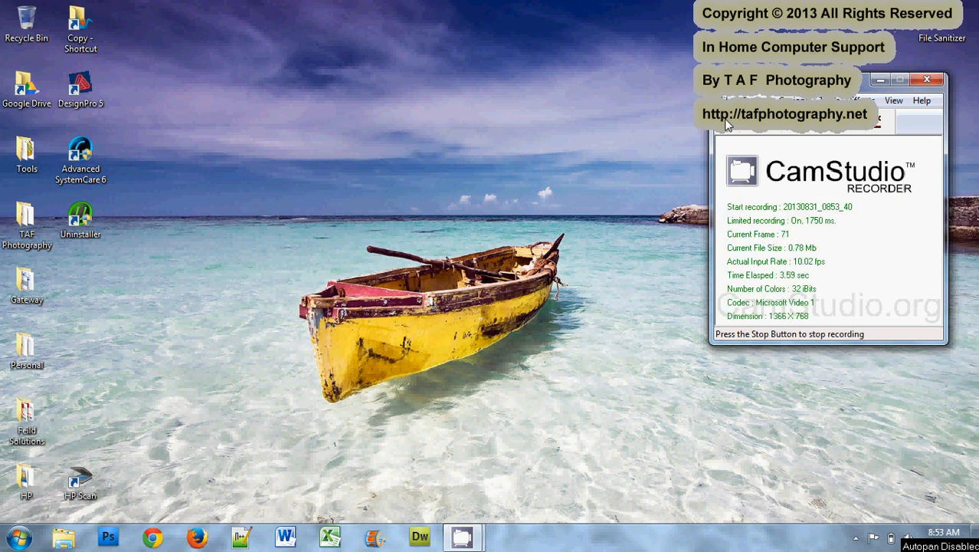
{"action": "mouse_move", "coordinate": [491, 120]}
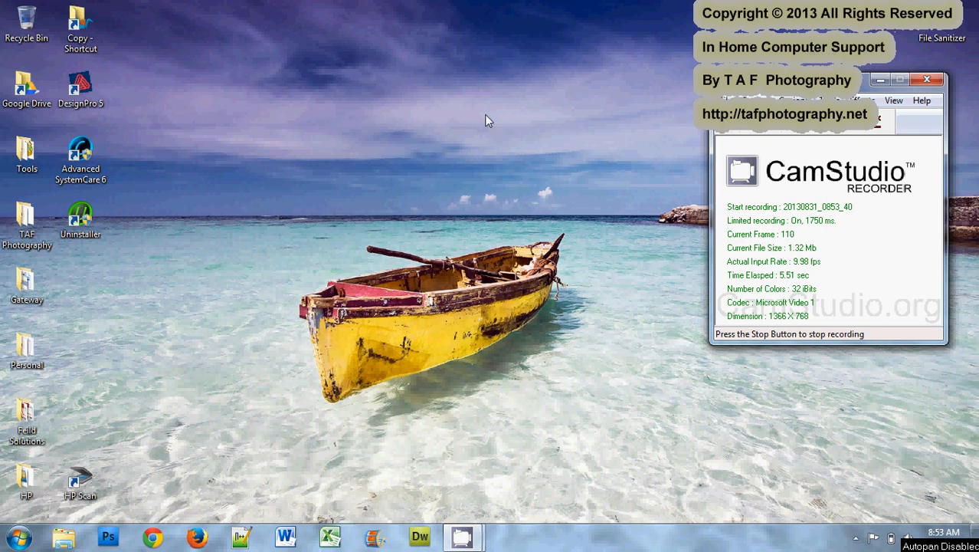
{"action": "mouse_move", "coordinate": [217, 91]}
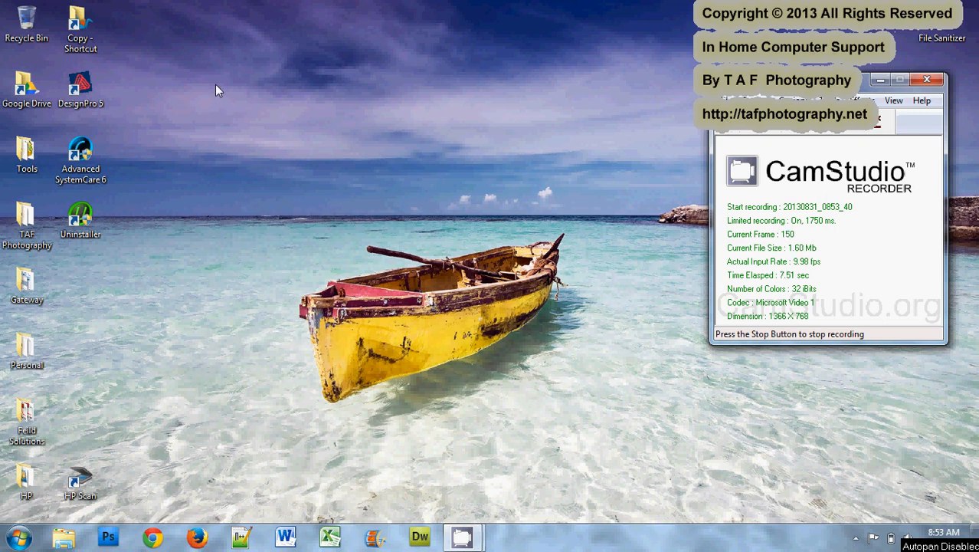
{"action": "mouse_move", "coordinate": [178, 224]}
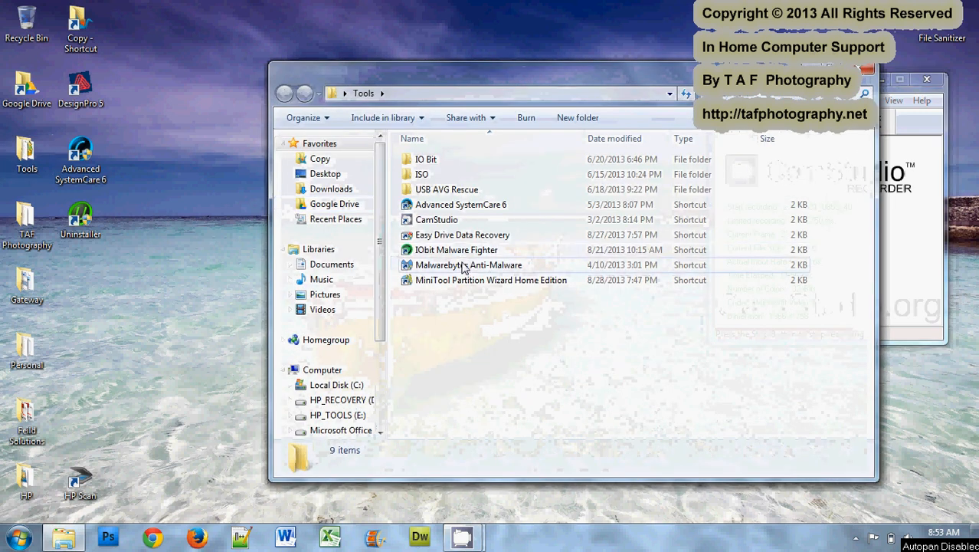
- Launch Malwarebytes Anti-Malware from the Tools folder and approve the UAC prompt
{"action": "double_click", "coordinate": [469, 264]}
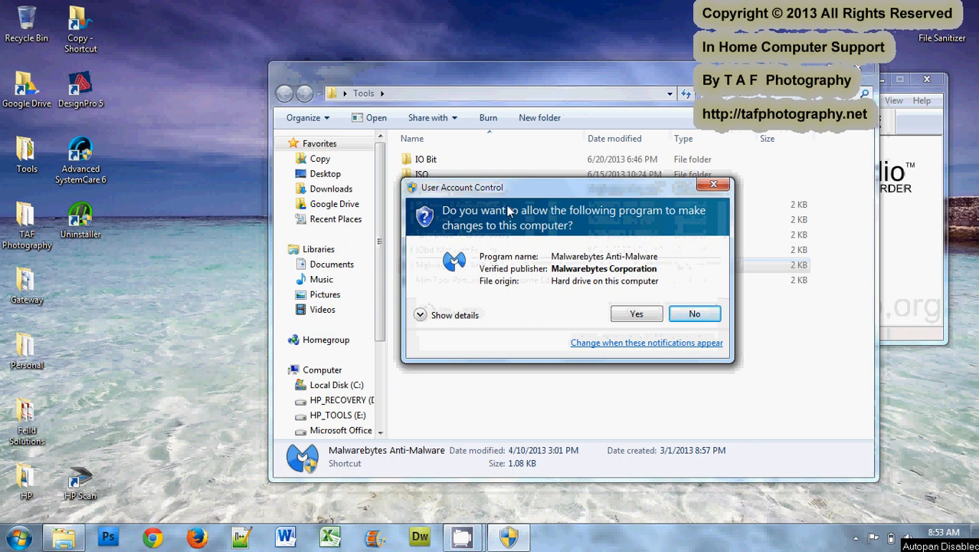
{"action": "mouse_move", "coordinate": [619, 344]}
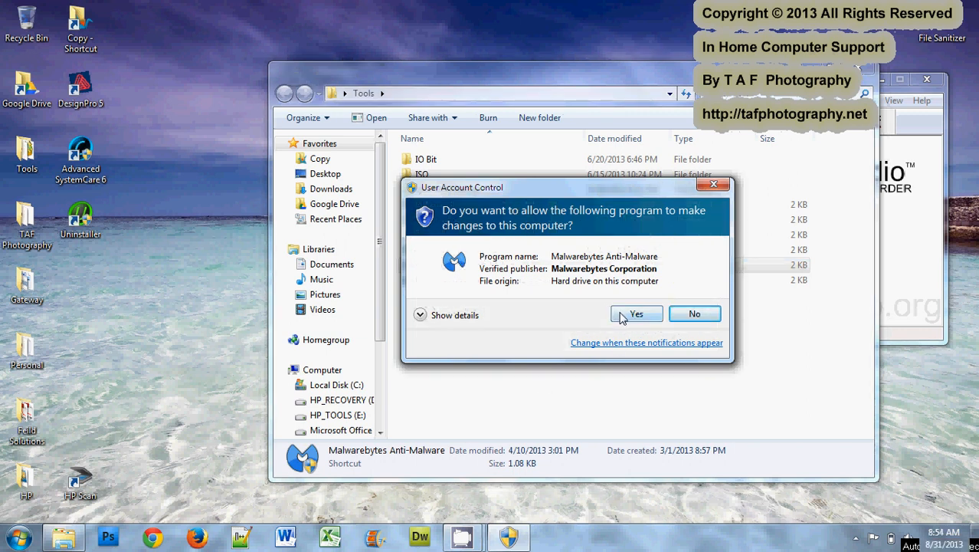
{"action": "left_click", "coordinate": [636, 313]}
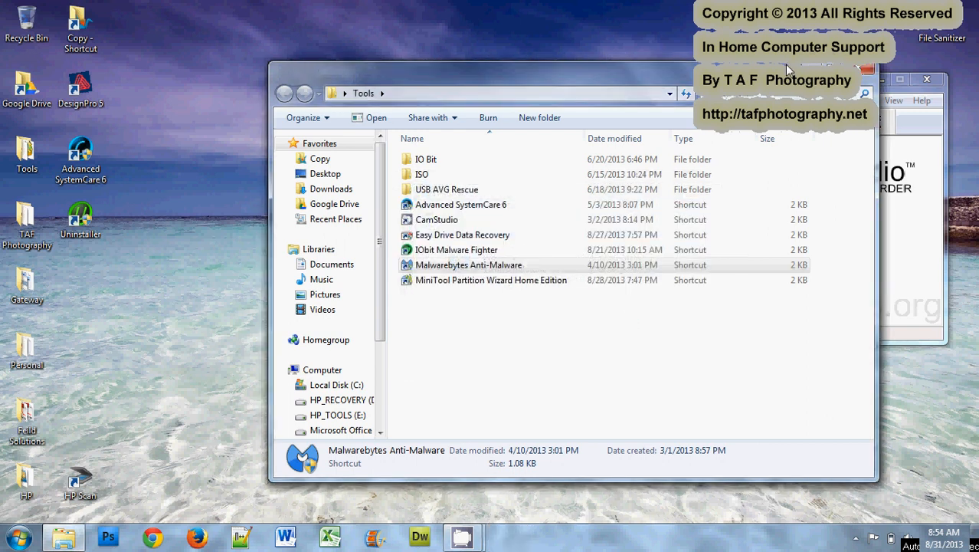
- Check for updates and bring the database to v2013.08.31.03, dismissing the success message
{"action": "double_click", "coordinate": [469, 263]}
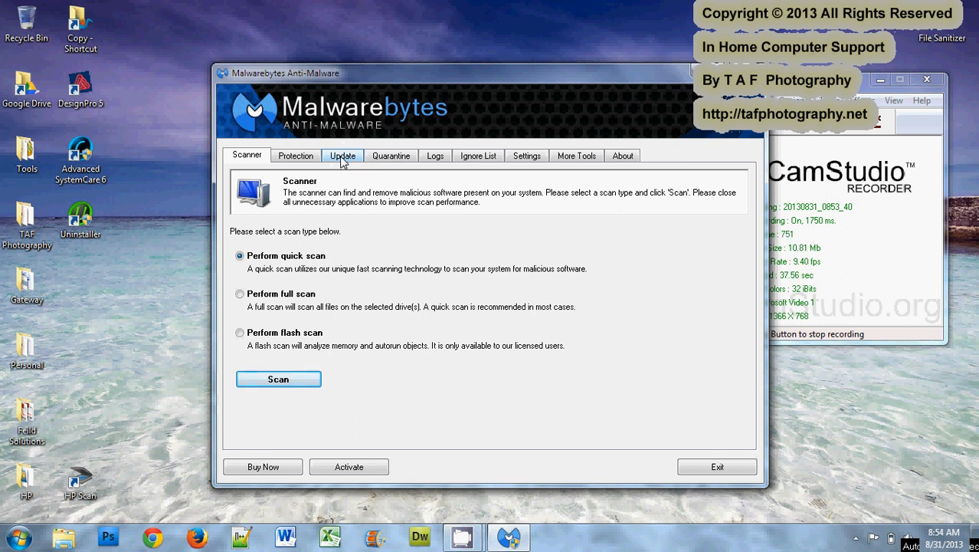
{"action": "left_click", "coordinate": [343, 155]}
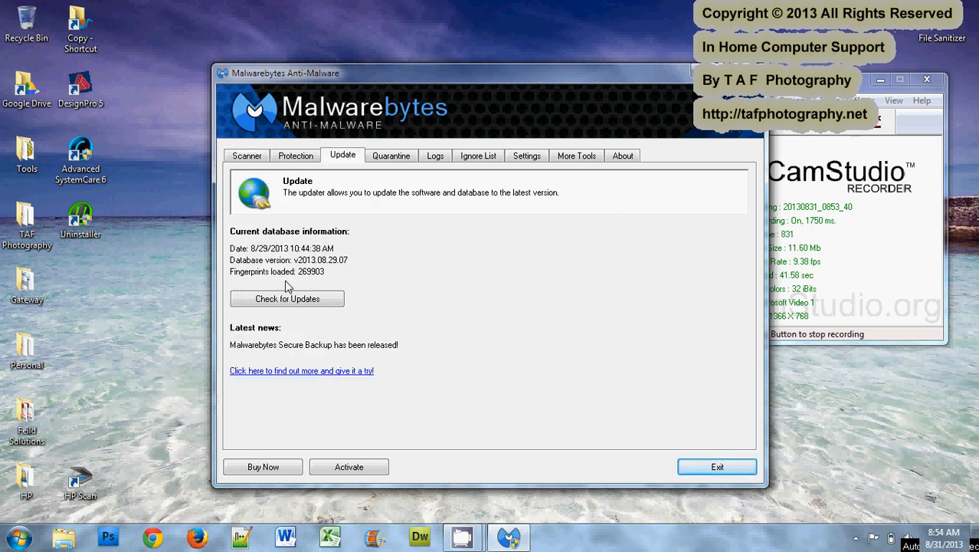
{"action": "left_click", "coordinate": [287, 298]}
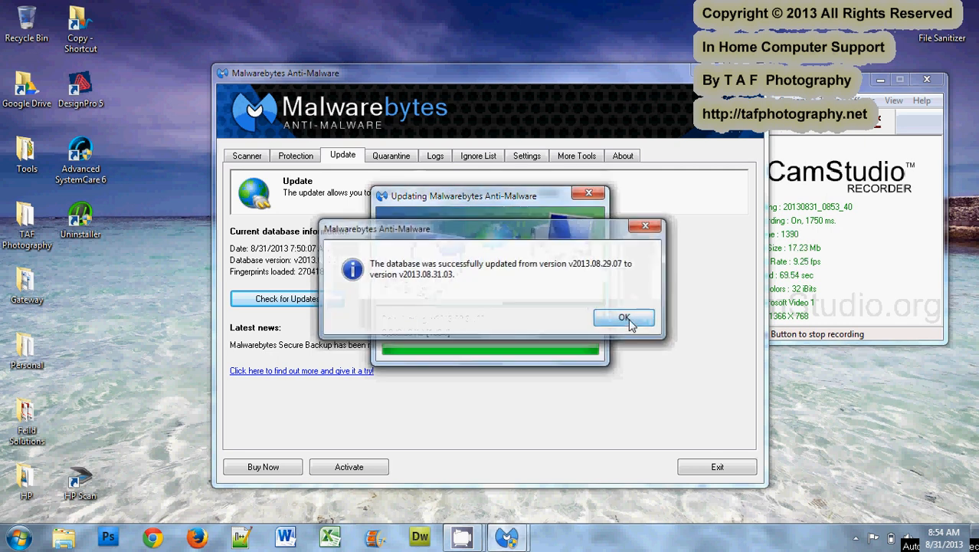
{"action": "left_click", "coordinate": [624, 317]}
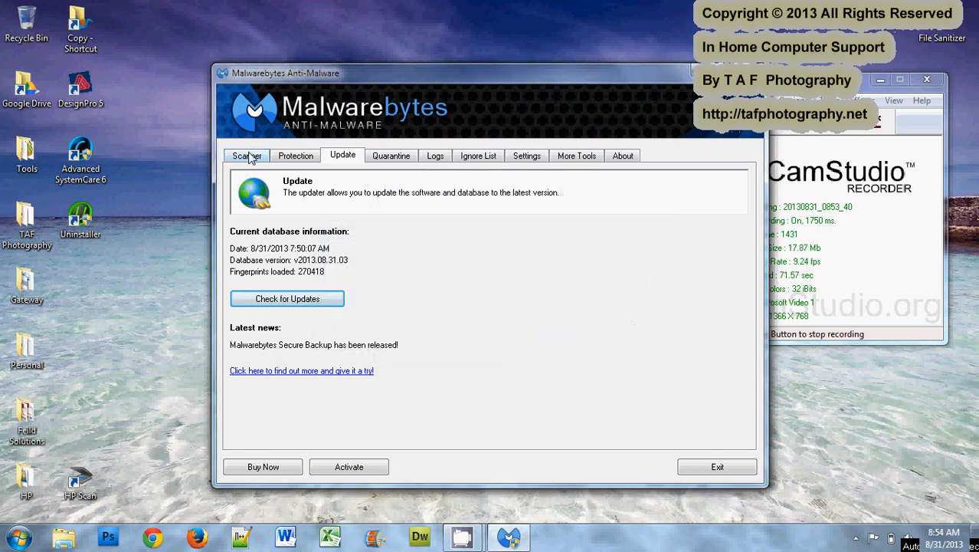
- Start a quick scan from the Scanner section
{"action": "left_click", "coordinate": [246, 154]}
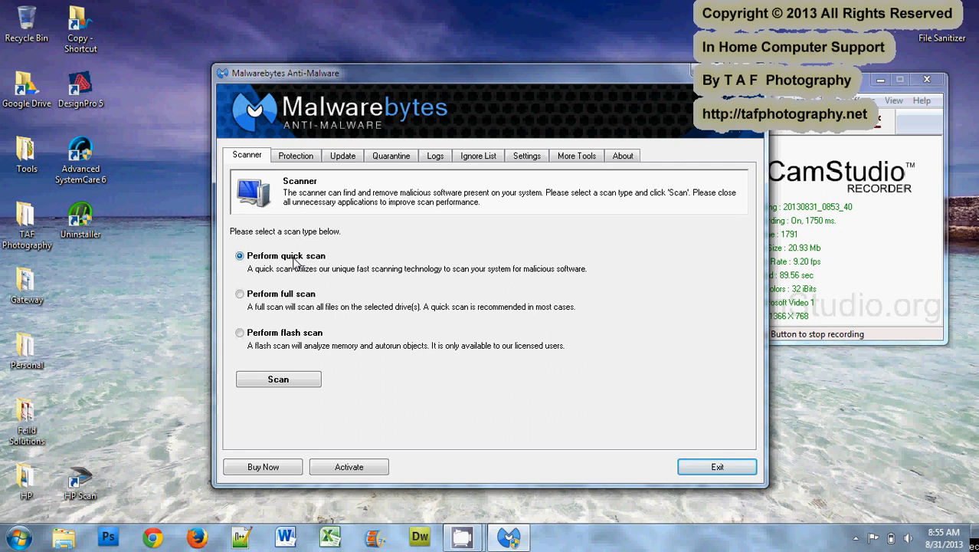
{"action": "mouse_move", "coordinate": [290, 306]}
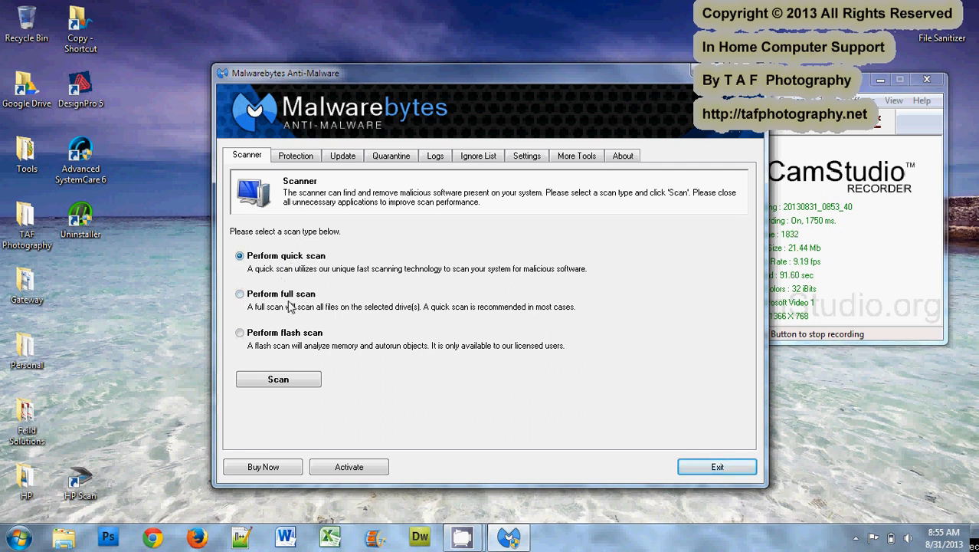
{"action": "mouse_move", "coordinate": [279, 380]}
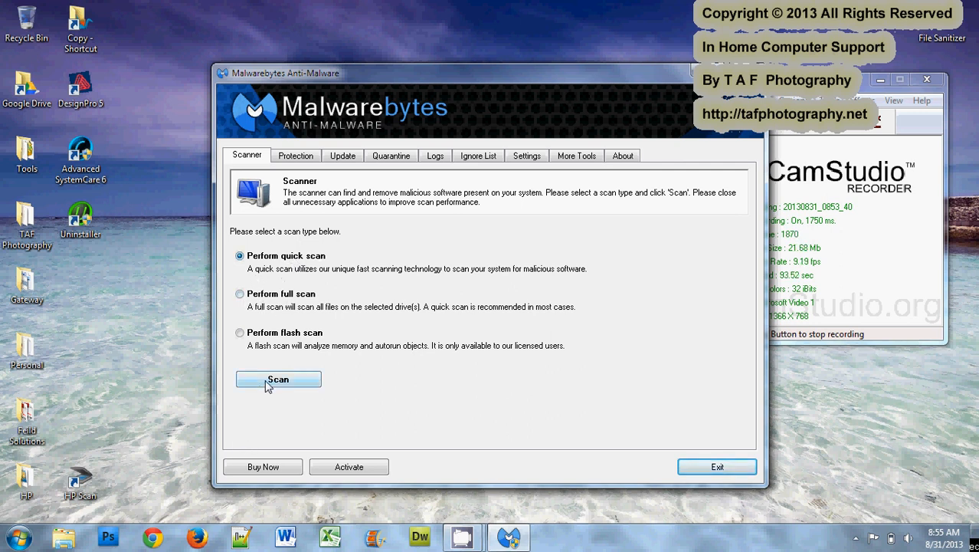
{"action": "left_click", "coordinate": [279, 379]}
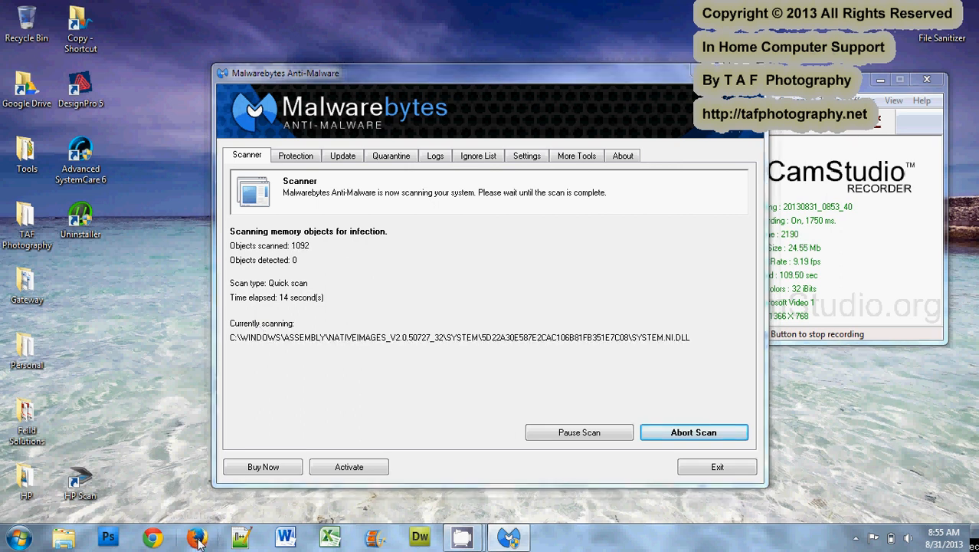
- Switch to Firefox and load cnet.com
{"action": "left_click", "coordinate": [198, 537]}
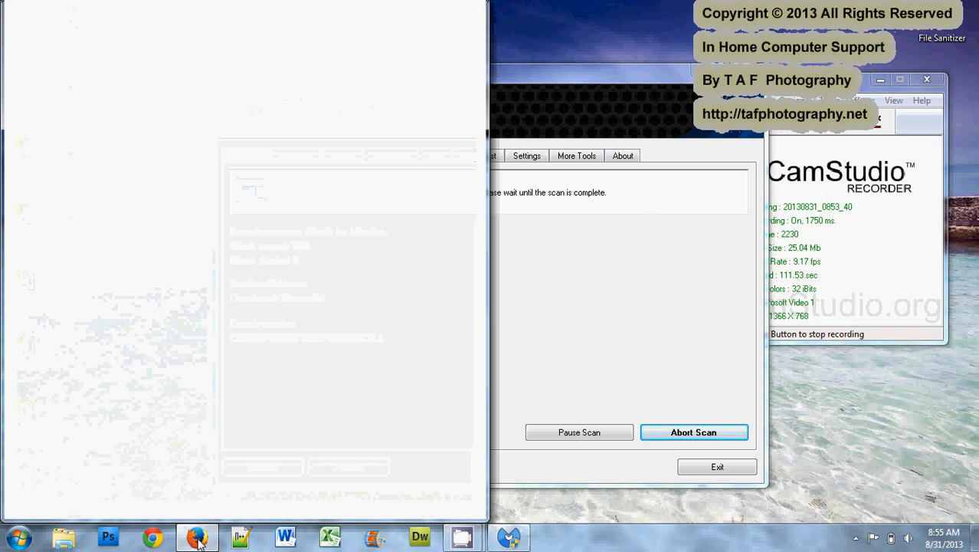
{"action": "left_click", "coordinate": [197, 537]}
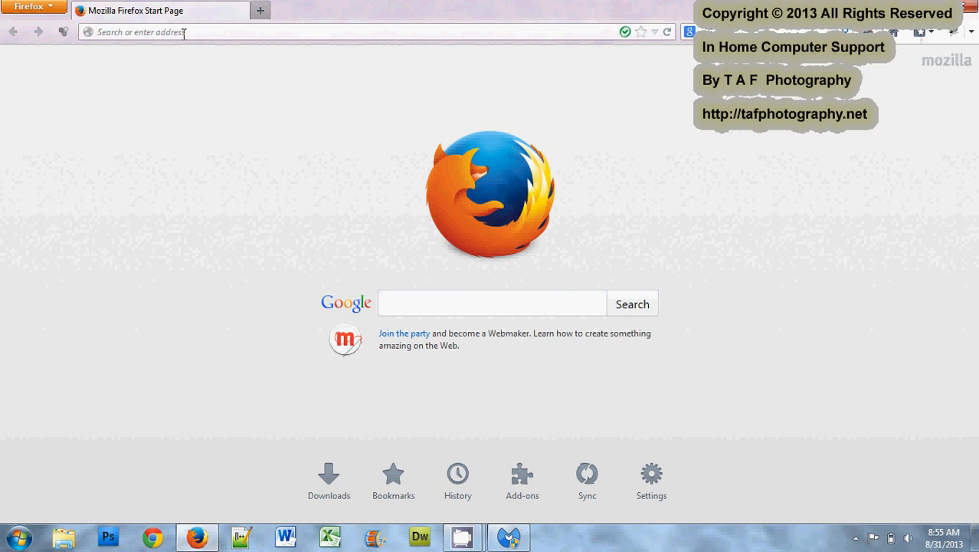
{"action": "type", "text": "cnet.com"}
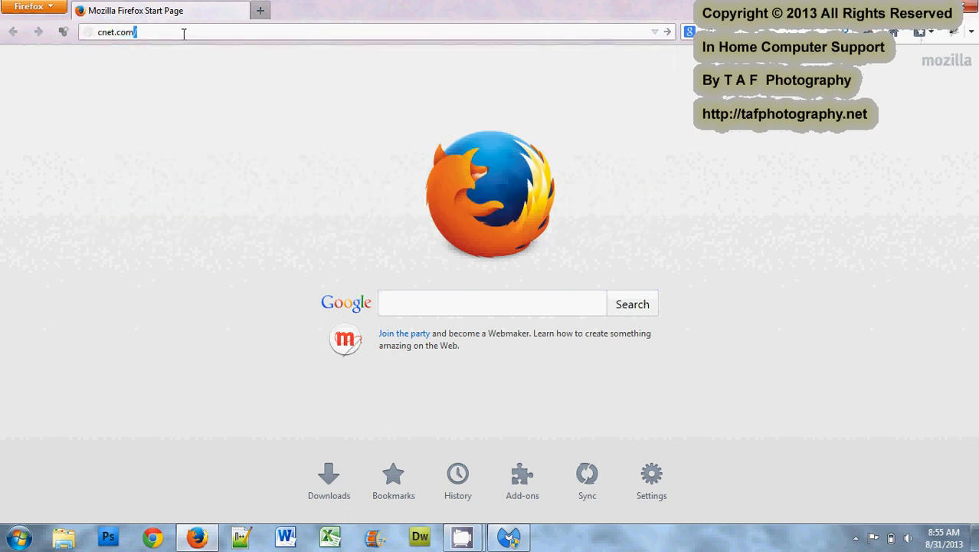
{"action": "key", "text": "Return"}
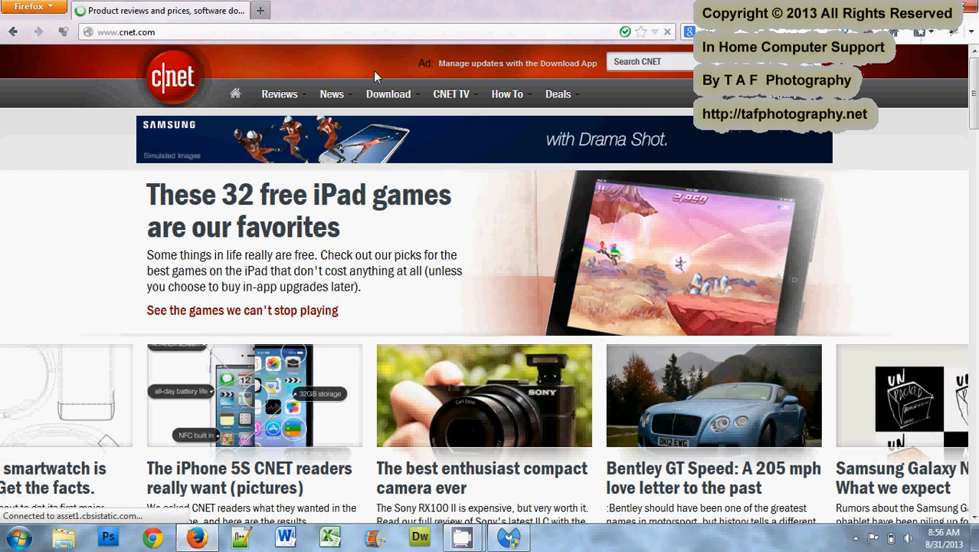
- Go to the Windows downloads and choose Malwarebytes Anti-Malware from the Most Popular list
{"action": "left_click", "coordinate": [390, 93]}
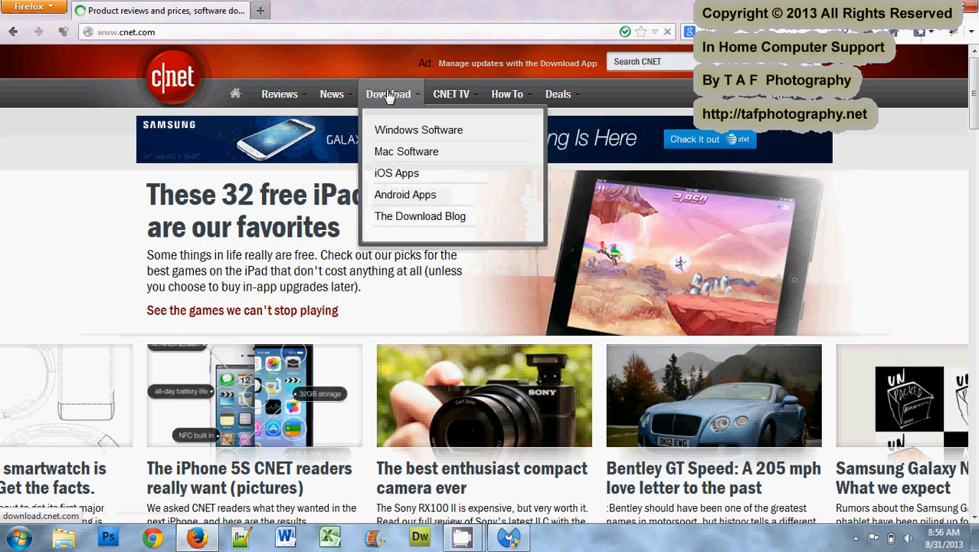
{"action": "mouse_move", "coordinate": [418, 128]}
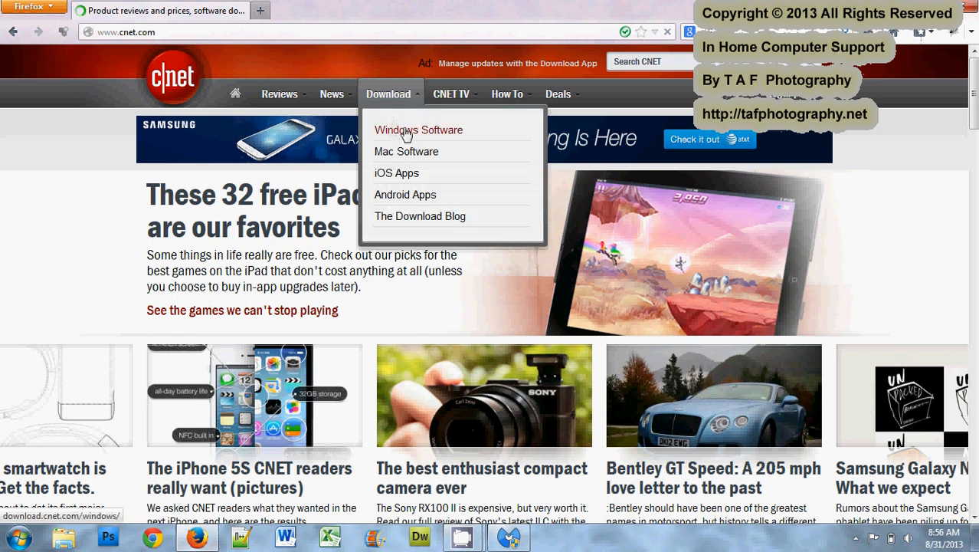
{"action": "left_click", "coordinate": [418, 129]}
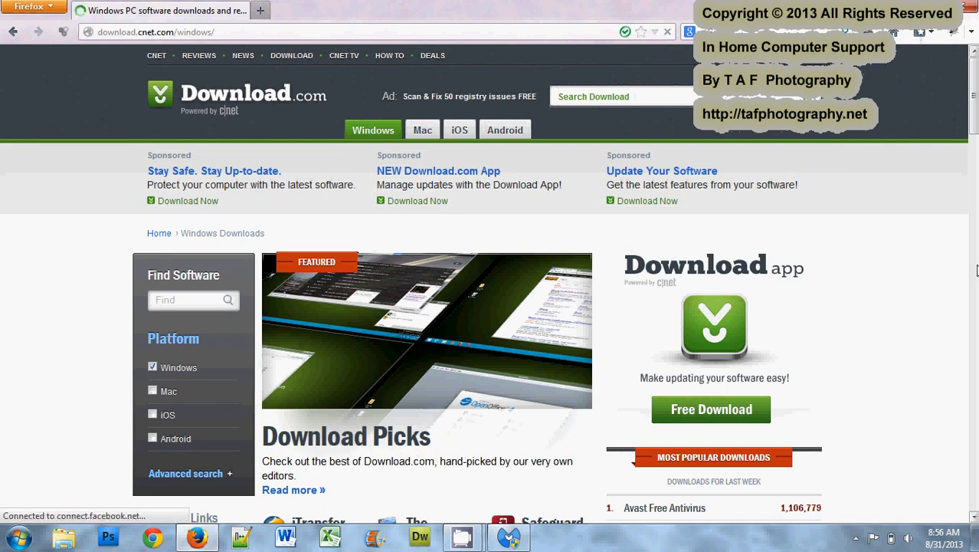
{"action": "scroll", "scroll_direction": "down", "scroll_amount": 3}
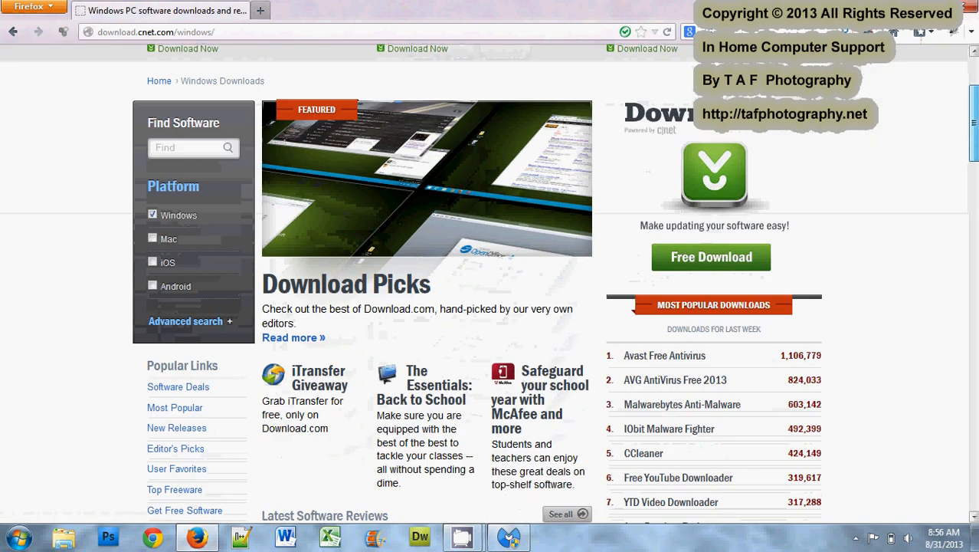
{"action": "scroll", "scroll_direction": "down", "scroll_amount": 3}
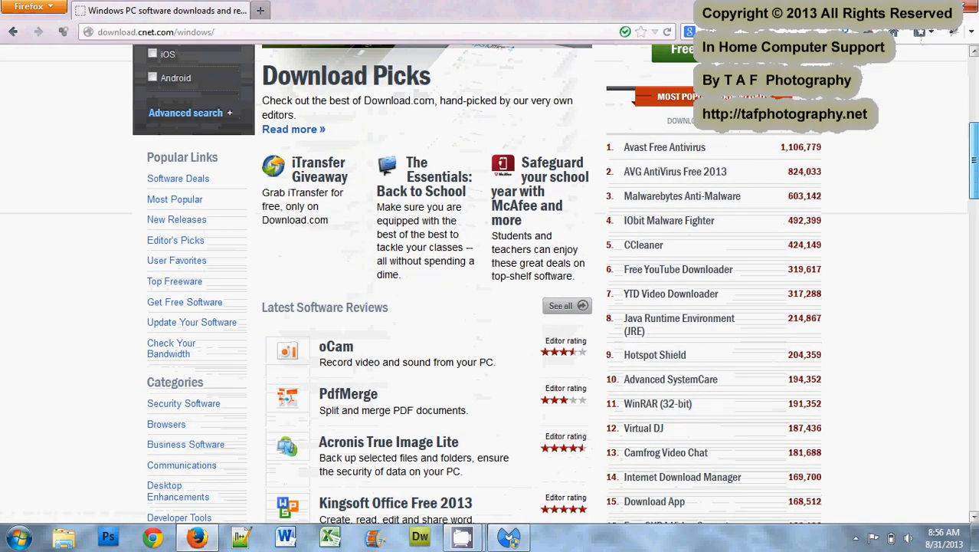
{"action": "mouse_move", "coordinate": [688, 163]}
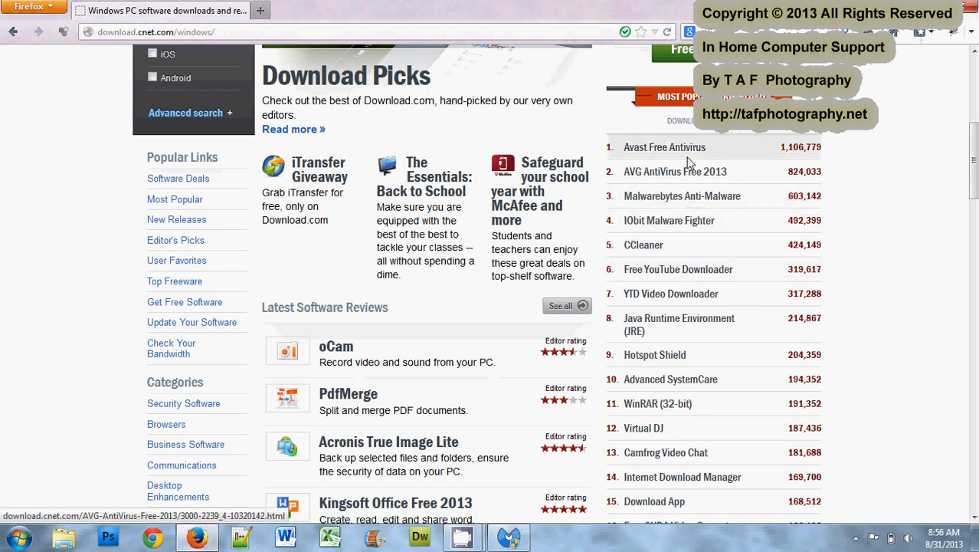
{"action": "mouse_move", "coordinate": [672, 294]}
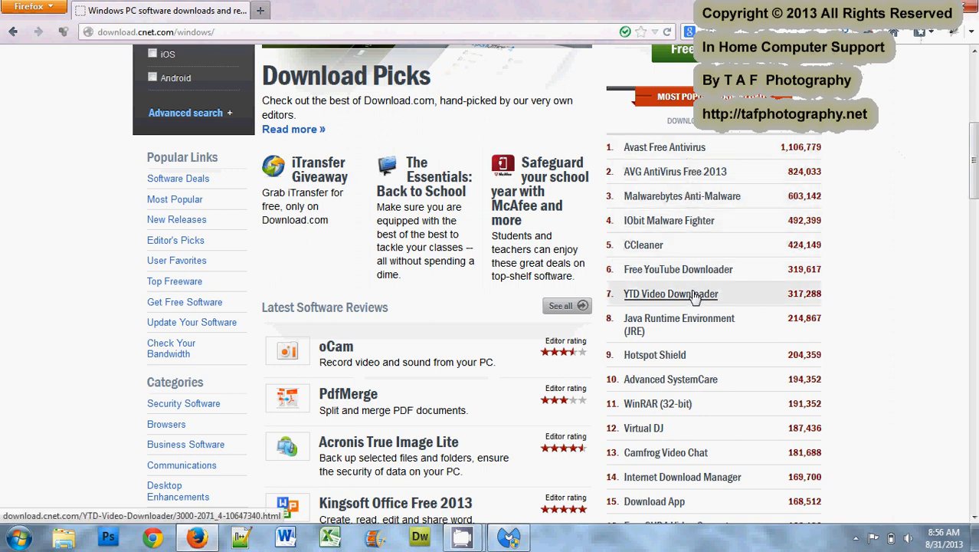
{"action": "mouse_move", "coordinate": [682, 196]}
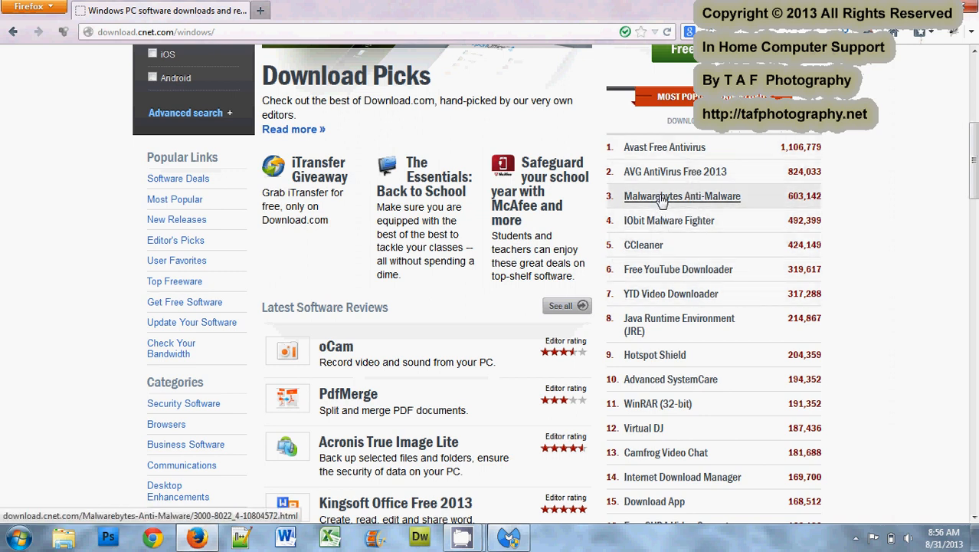
{"action": "mouse_move", "coordinate": [680, 199]}
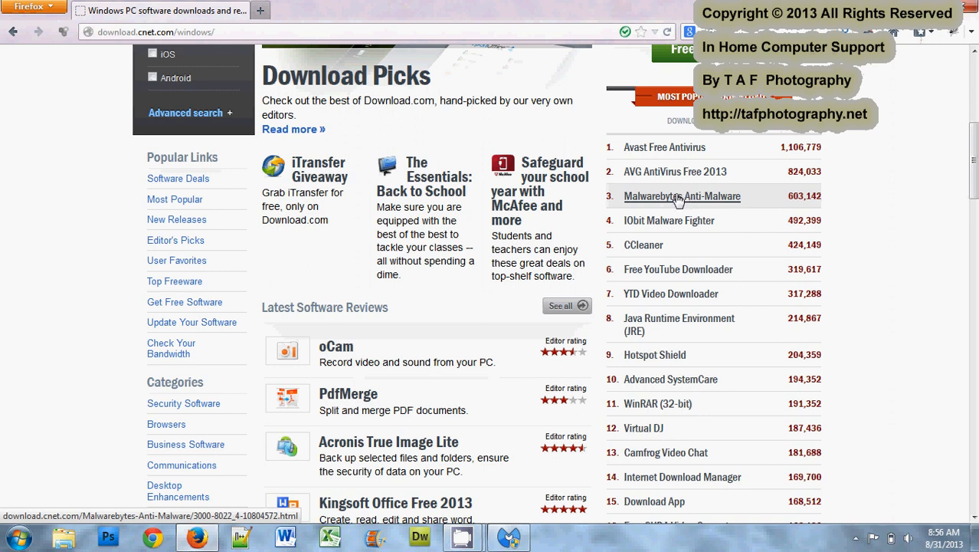
{"action": "mouse_move", "coordinate": [665, 147]}
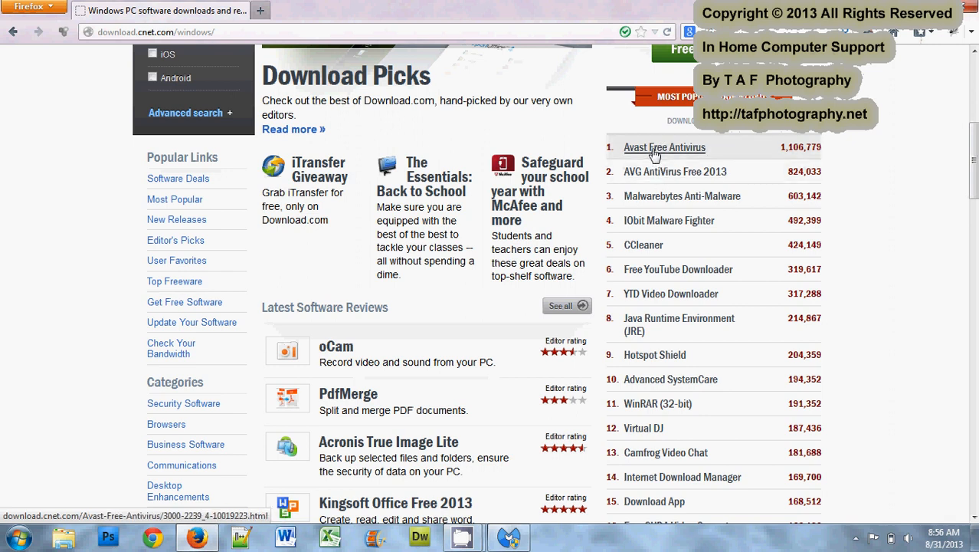
{"action": "mouse_move", "coordinate": [682, 197]}
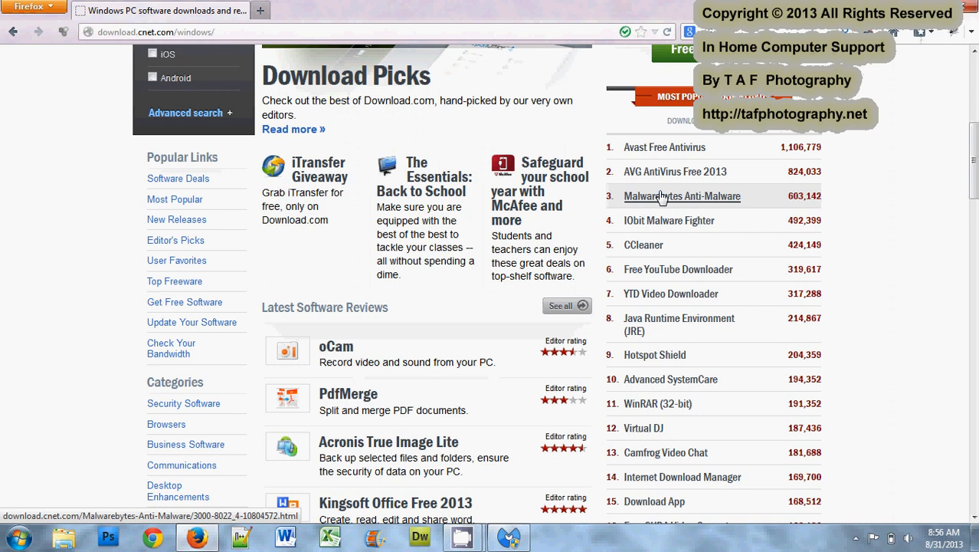
{"action": "left_click", "coordinate": [682, 196]}
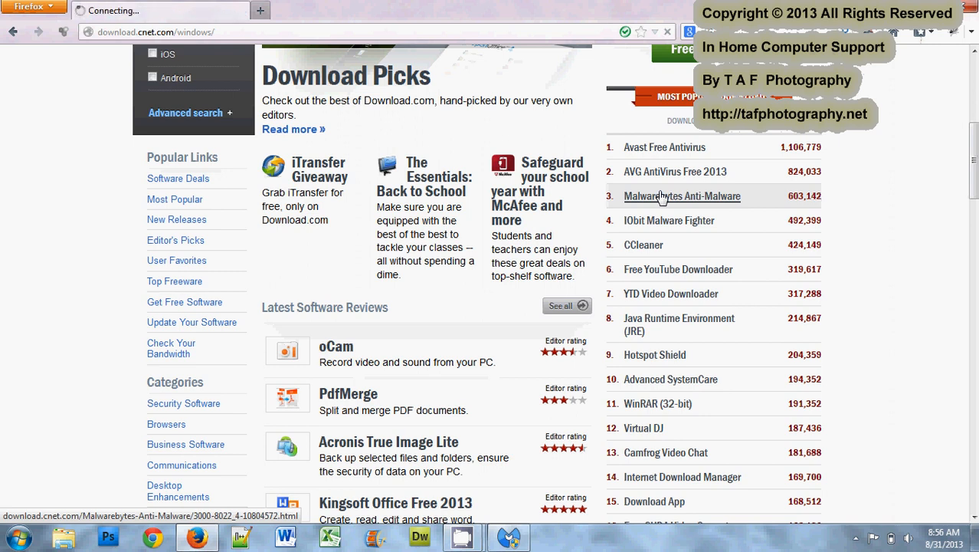
- Let the Malwarebytes Anti-Malware product page load with its review and ratings
{"action": "left_click", "coordinate": [682, 196]}
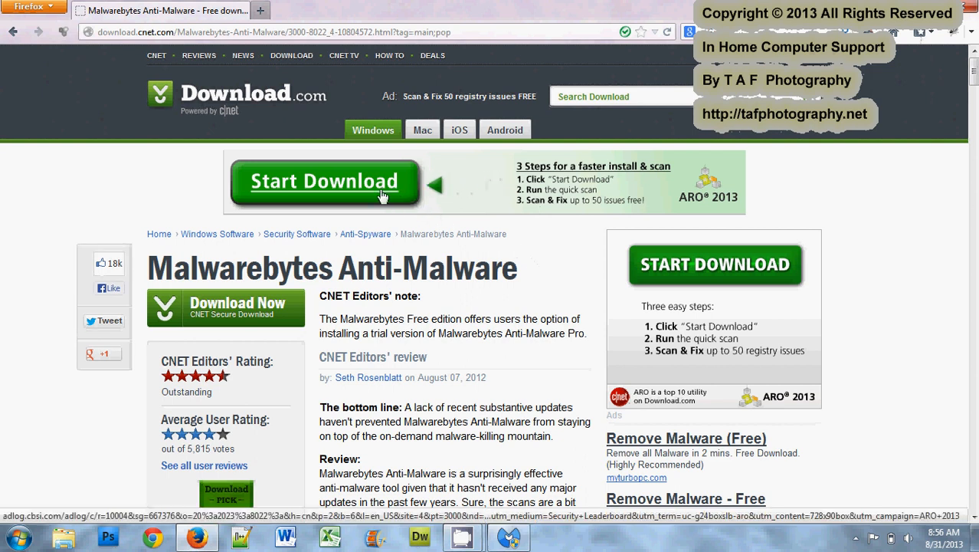
{"action": "mouse_move", "coordinate": [233, 307]}
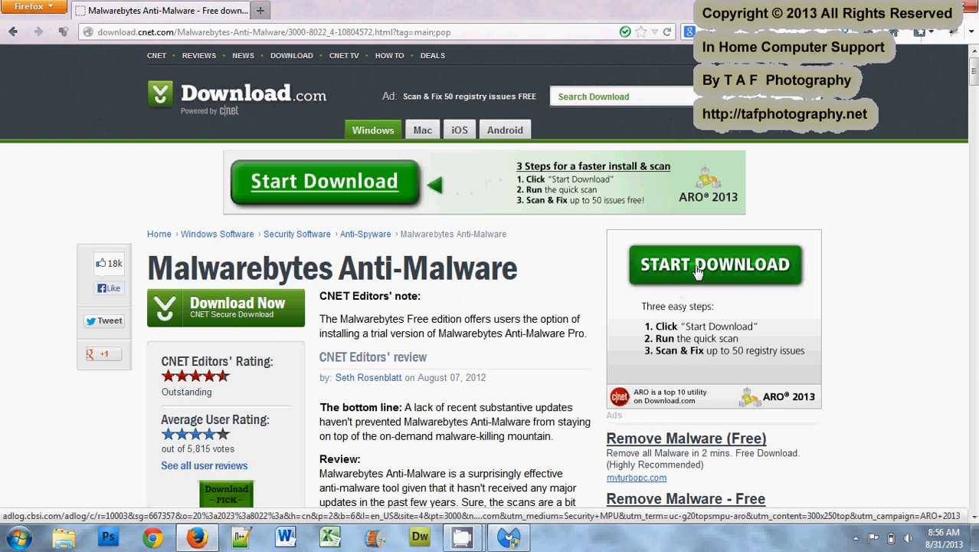
{"action": "mouse_move", "coordinate": [656, 414]}
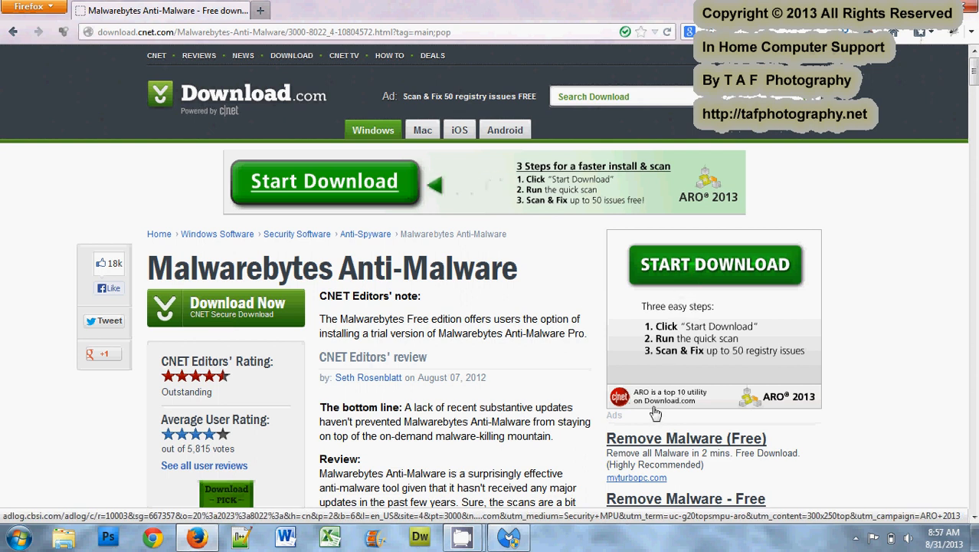
{"action": "mouse_move", "coordinate": [616, 254]}
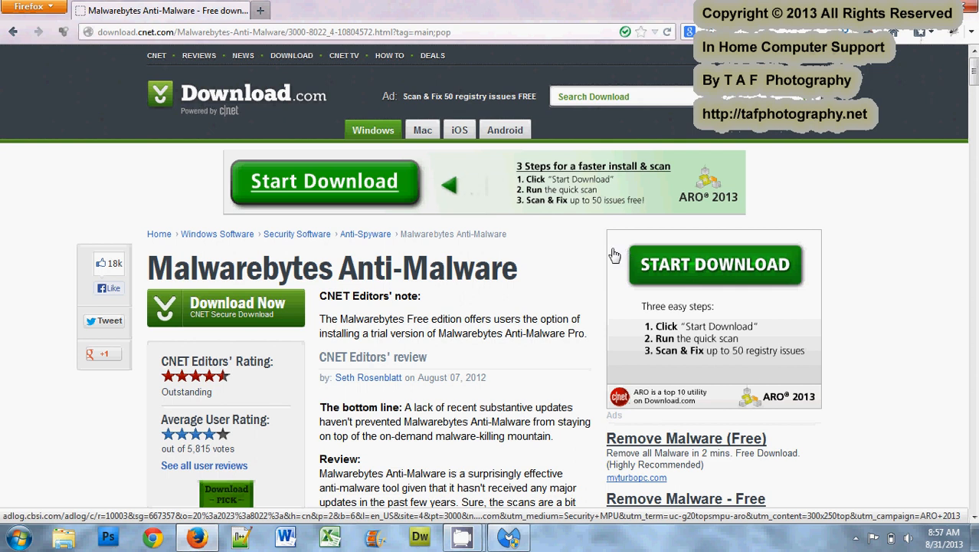
{"action": "mouse_move", "coordinate": [687, 286]}
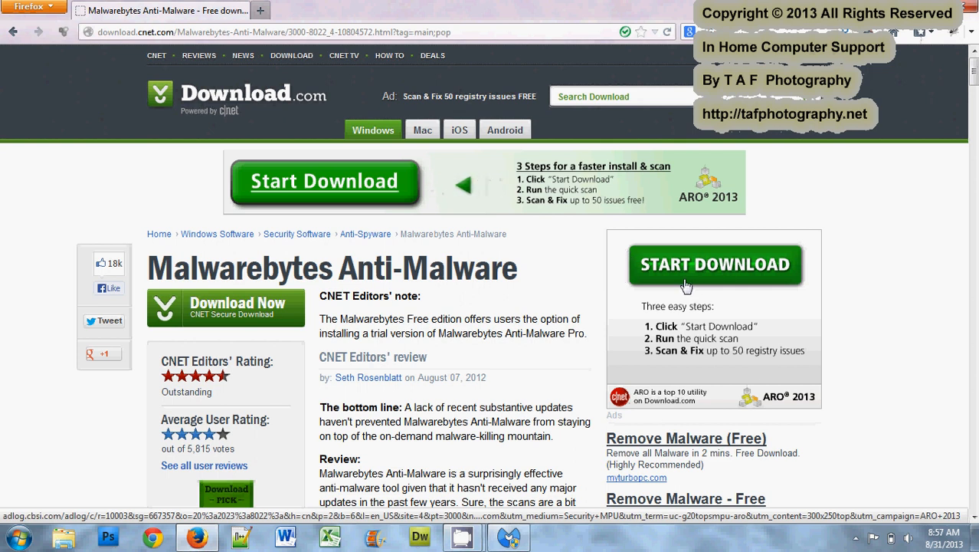
{"action": "mouse_move", "coordinate": [638, 402]}
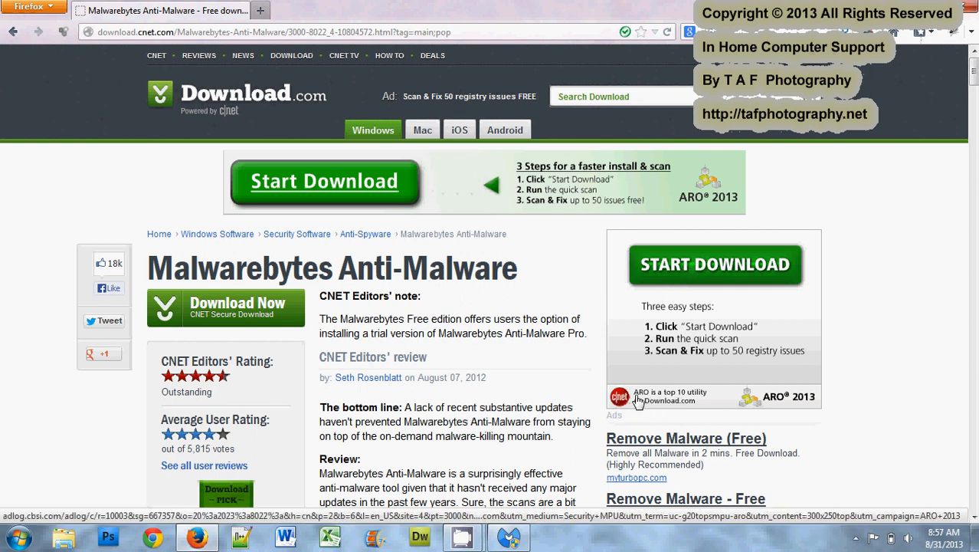
{"action": "mouse_move", "coordinate": [815, 411]}
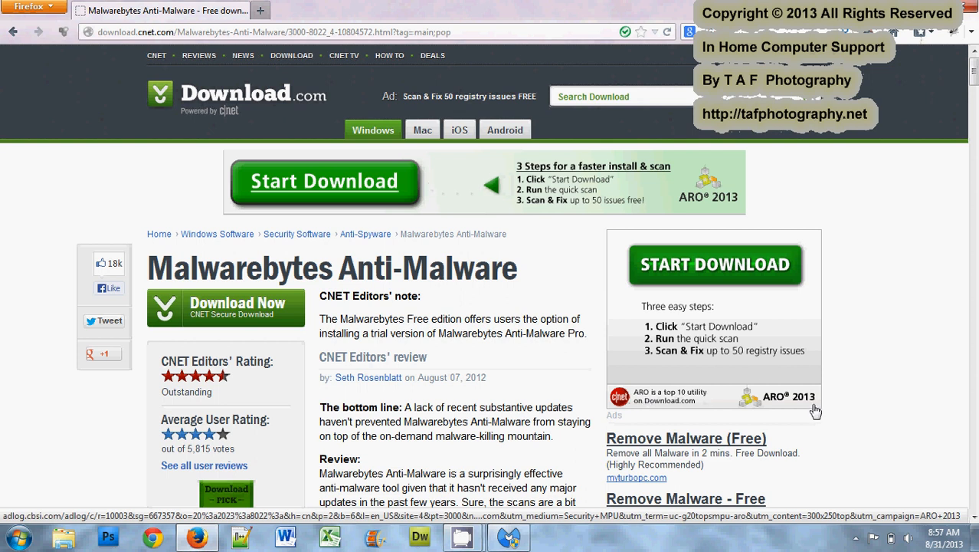
{"action": "mouse_move", "coordinate": [790, 320]}
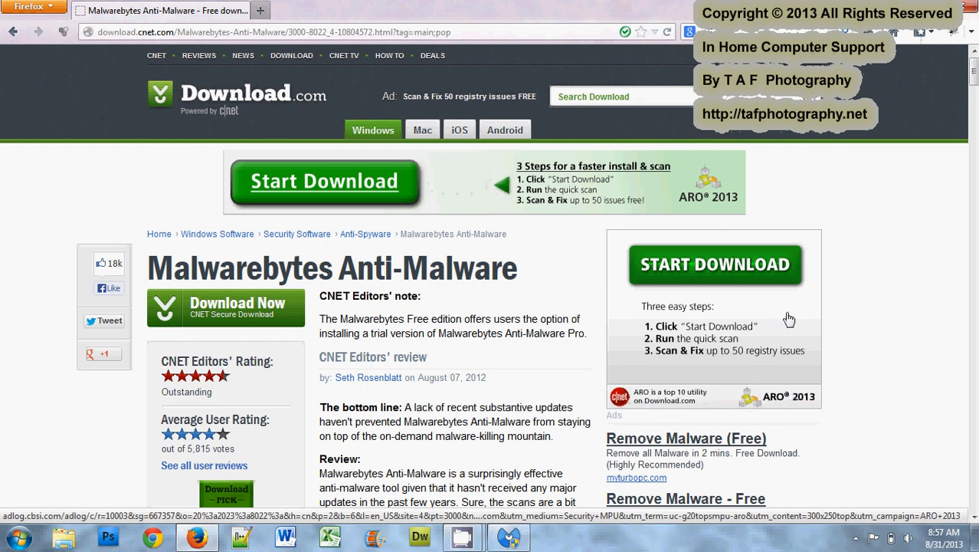
{"action": "mouse_move", "coordinate": [748, 355]}
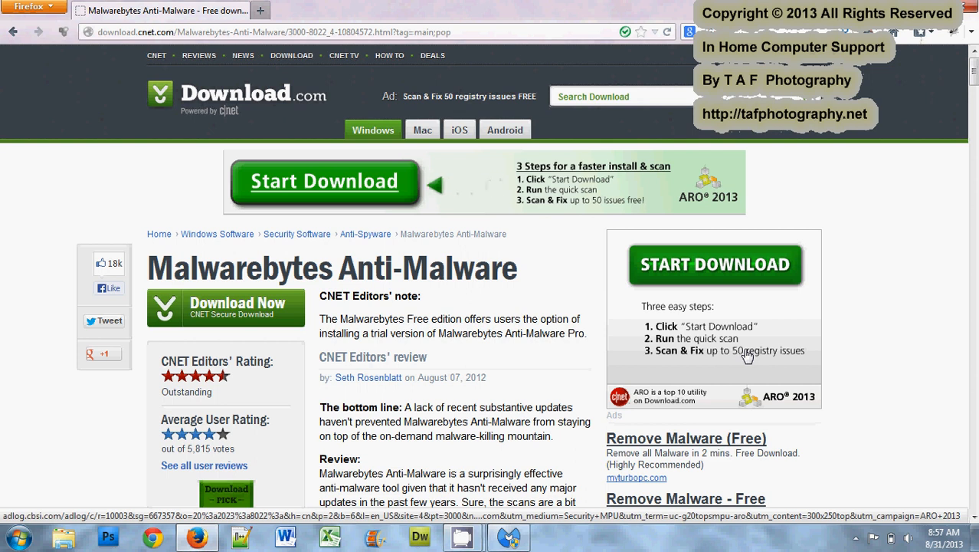
{"action": "mouse_move", "coordinate": [667, 294]}
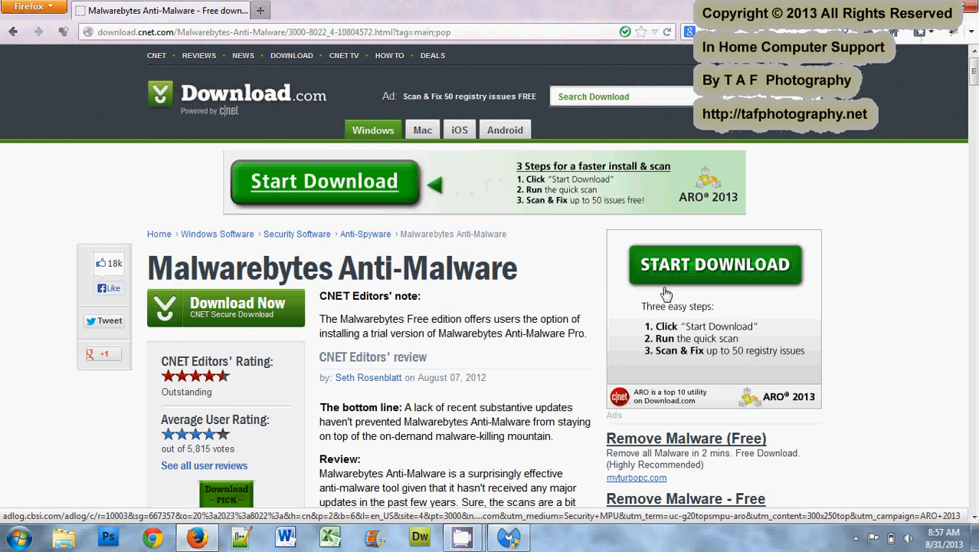
{"action": "mouse_move", "coordinate": [371, 193]}
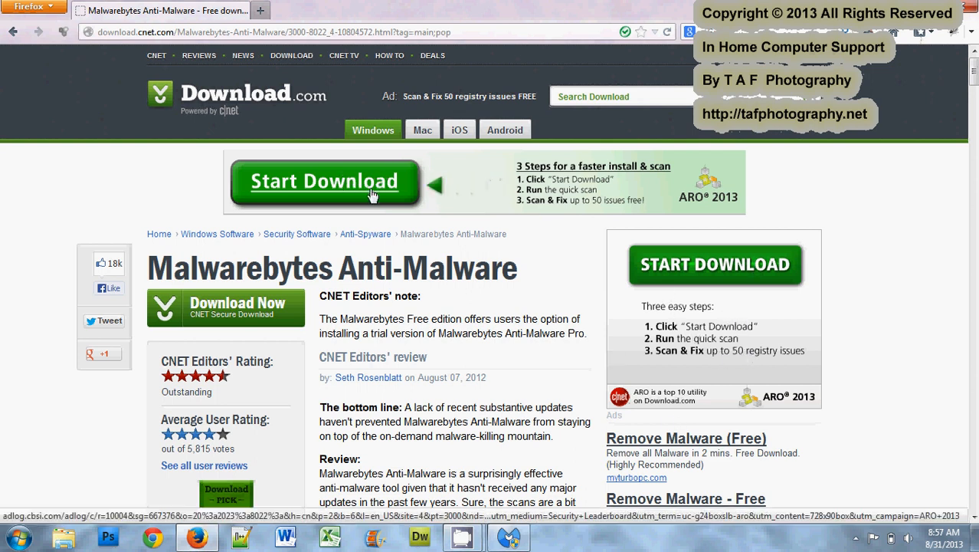
{"action": "mouse_move", "coordinate": [550, 201]}
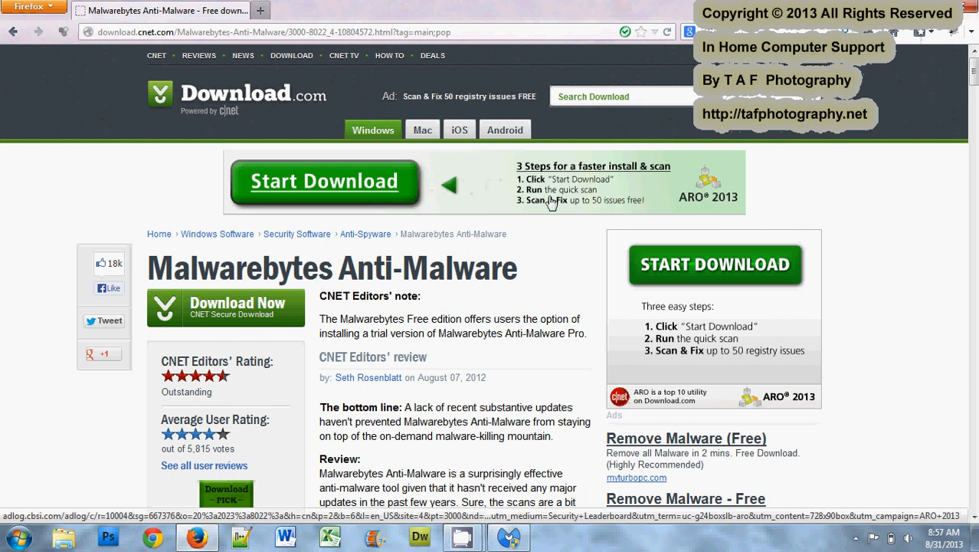
{"action": "mouse_move", "coordinate": [678, 267]}
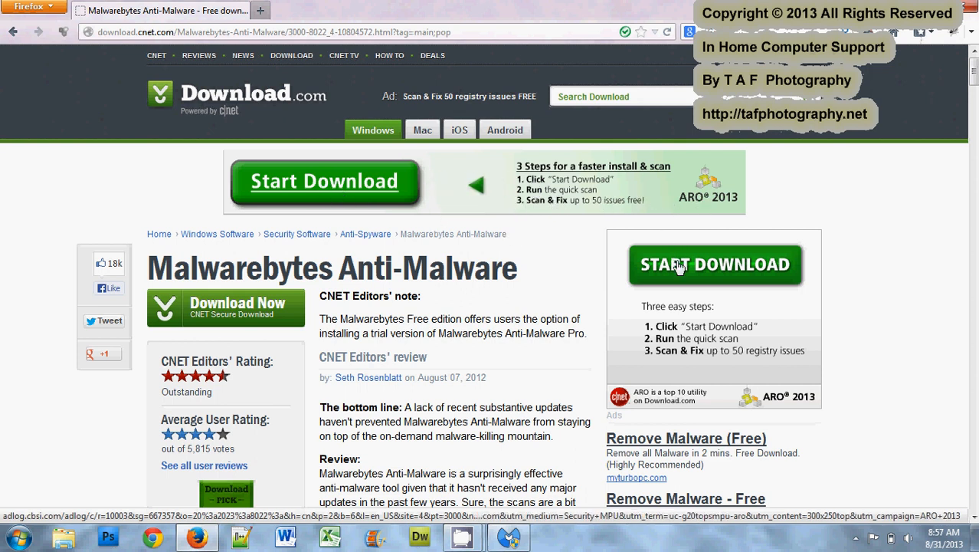
{"action": "mouse_move", "coordinate": [414, 162]}
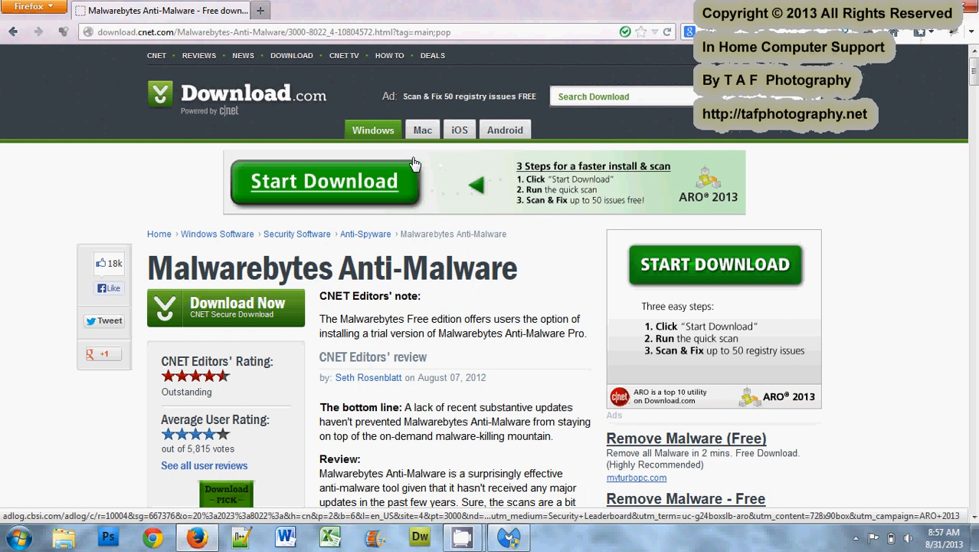
{"action": "mouse_move", "coordinate": [245, 254]}
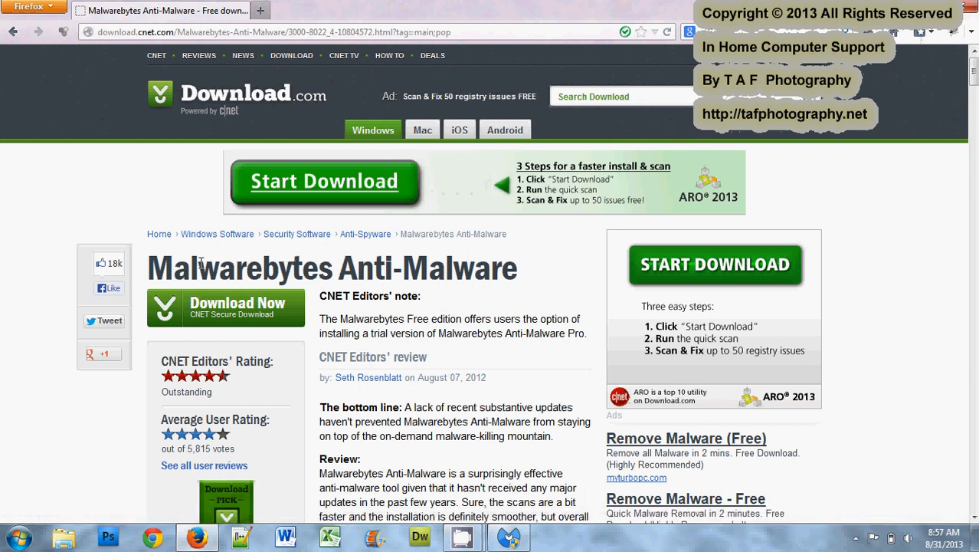
{"action": "mouse_move", "coordinate": [225, 306]}
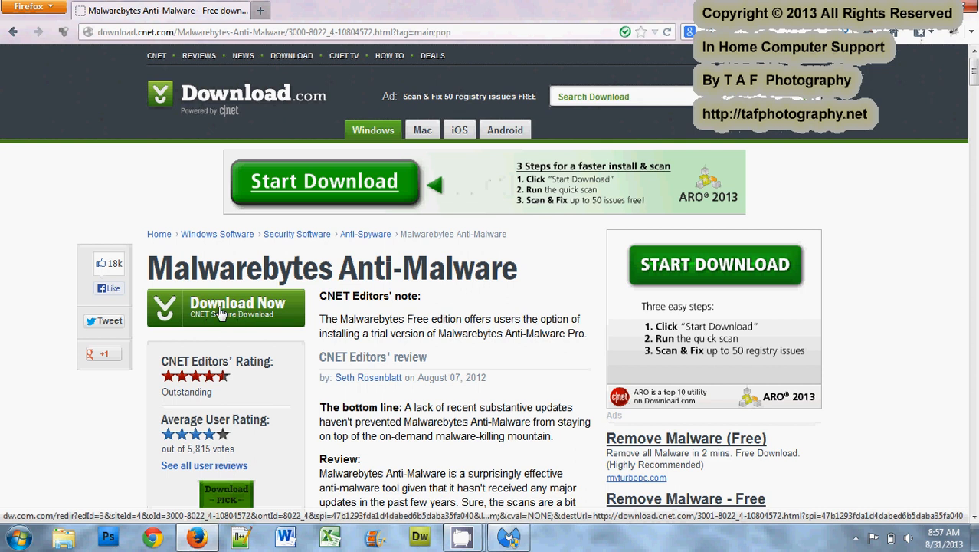
- Start the CNET Secure Download of Malwarebytes Anti-Malware, reaching the thank-you page
{"action": "left_click", "coordinate": [227, 307]}
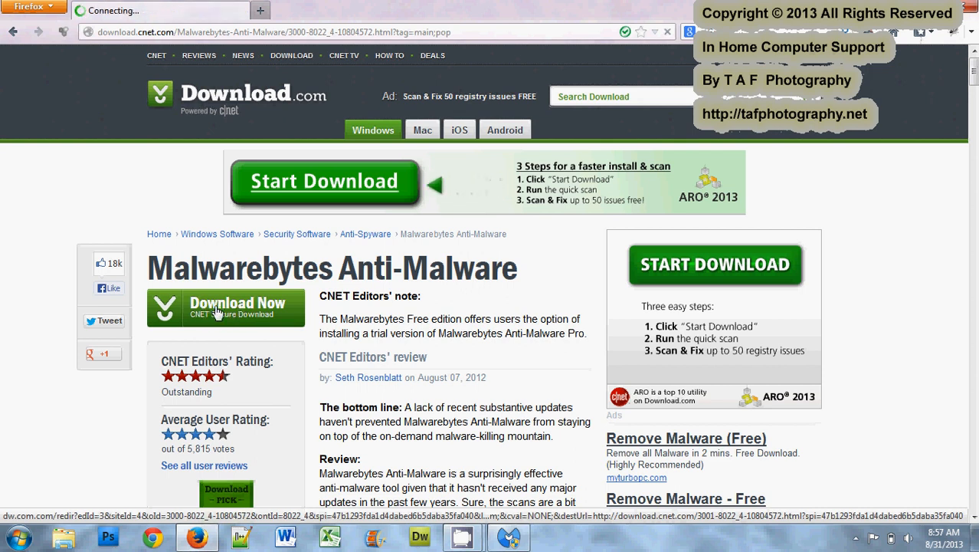
{"action": "left_click", "coordinate": [225, 307]}
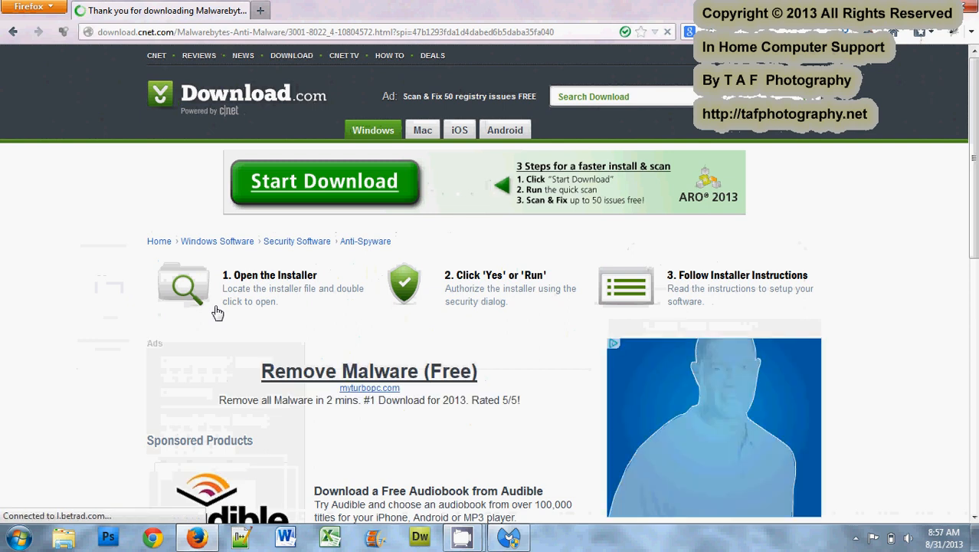
{"action": "left_click", "coordinate": [324, 181]}
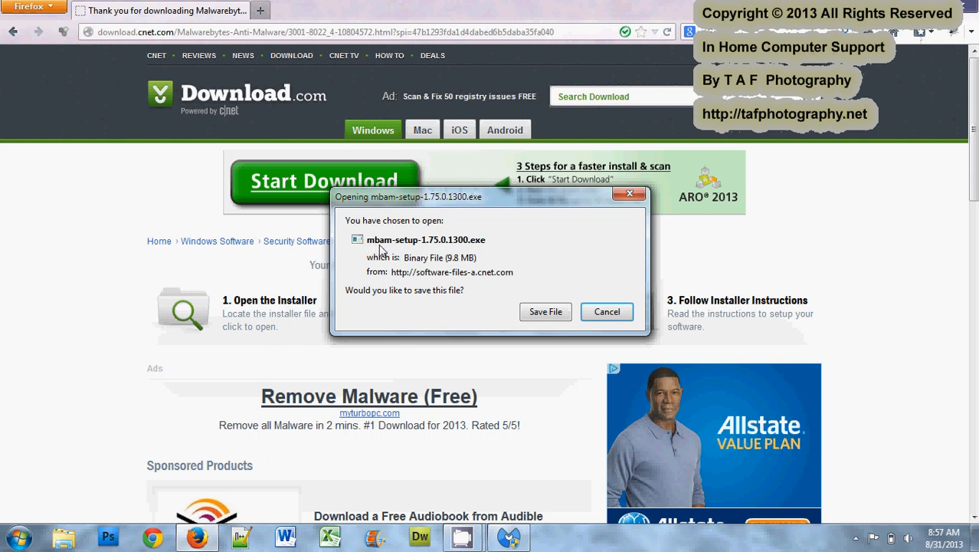
{"action": "mouse_move", "coordinate": [404, 247]}
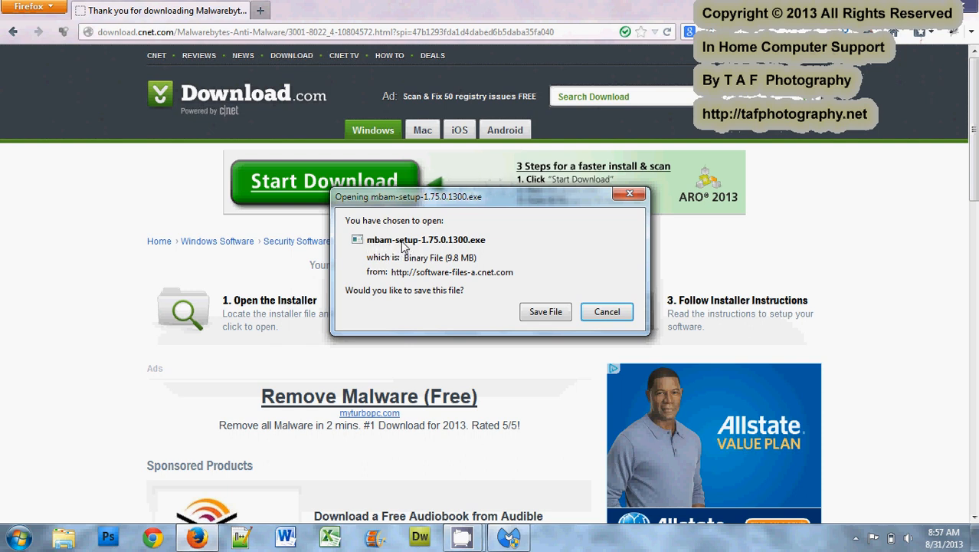
{"action": "mouse_move", "coordinate": [426, 237]}
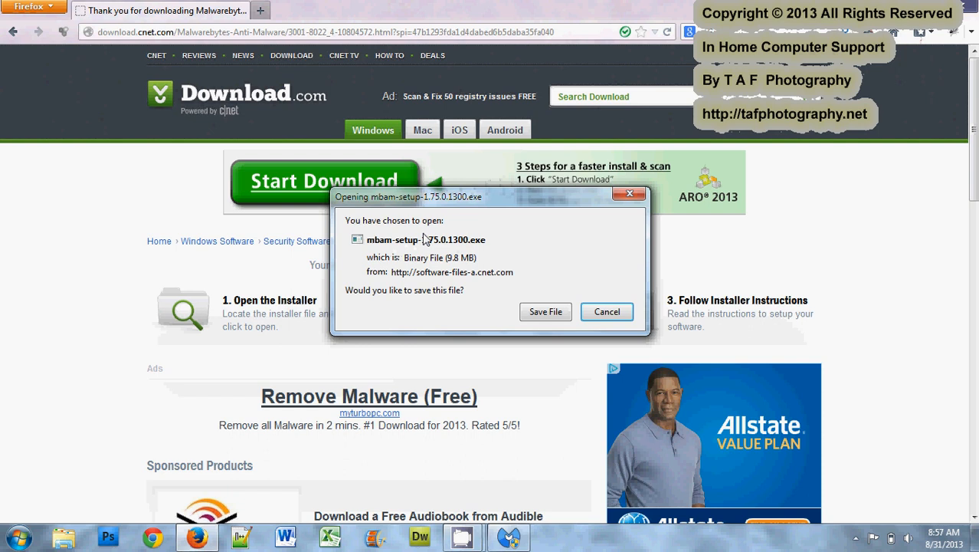
{"action": "mouse_move", "coordinate": [544, 307]}
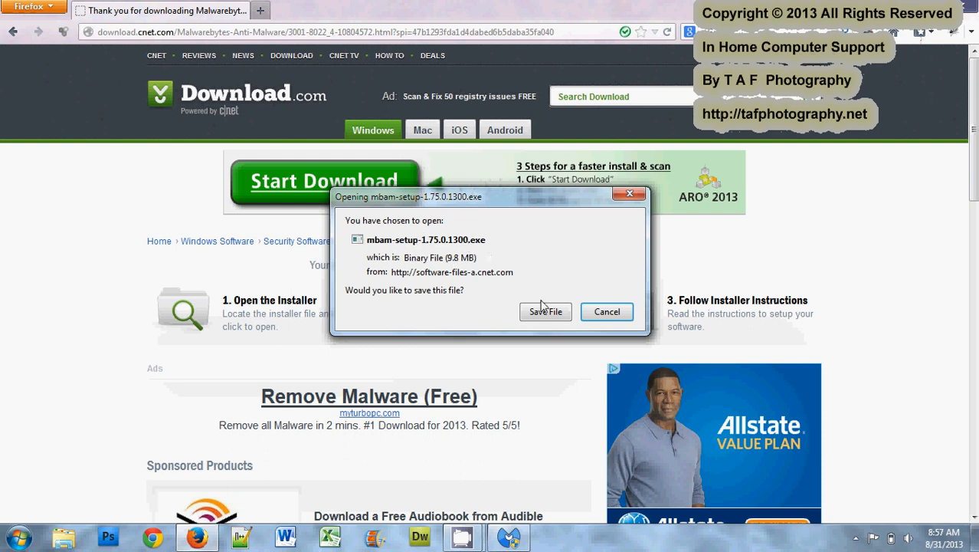
{"action": "mouse_move", "coordinate": [546, 315]}
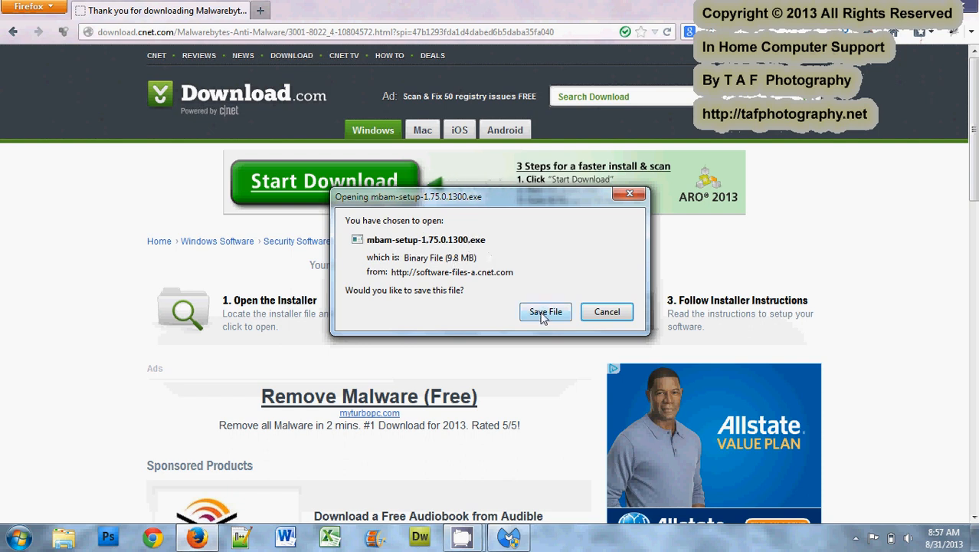
- Save mbam-setup-1.75.0.1300.exe to disk
{"action": "left_click", "coordinate": [546, 313]}
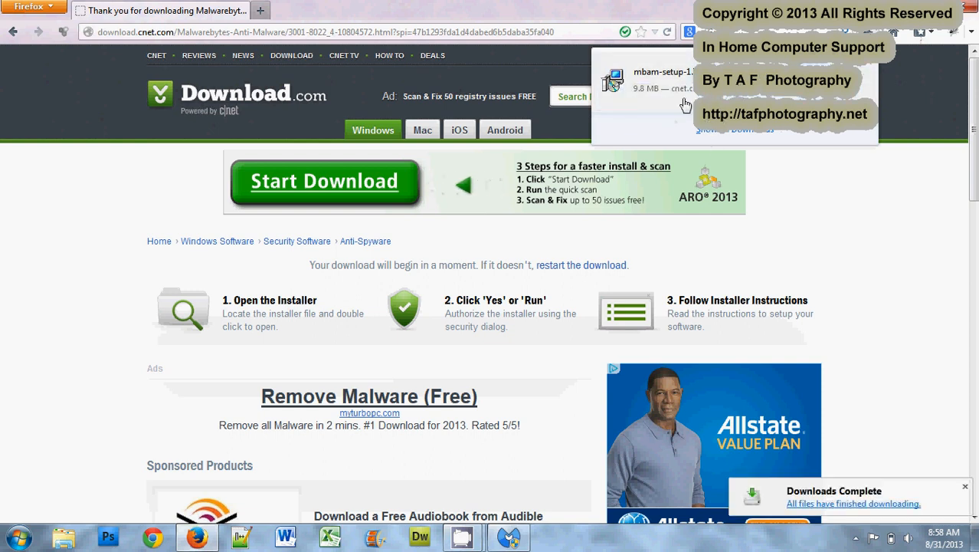
{"action": "mouse_move", "coordinate": [713, 124]}
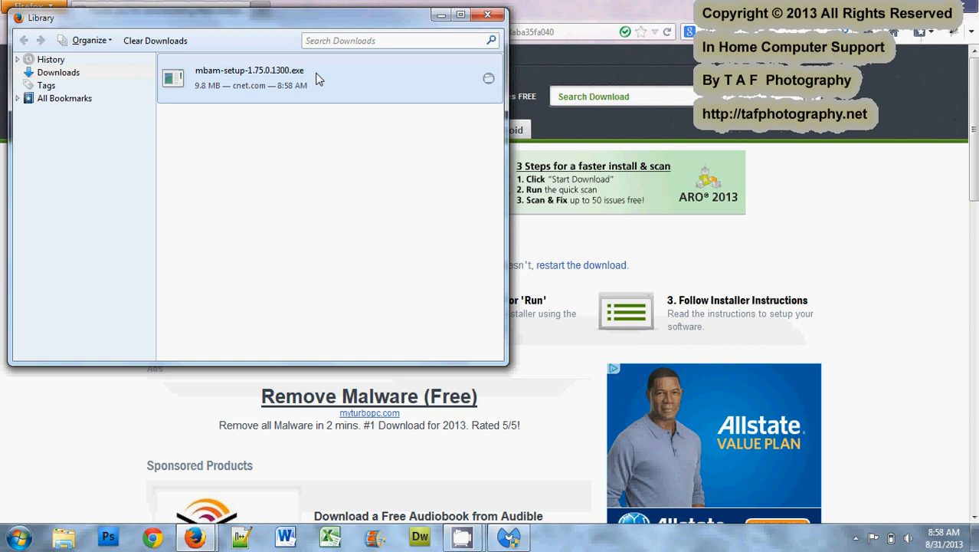
{"action": "mouse_move", "coordinate": [273, 85]}
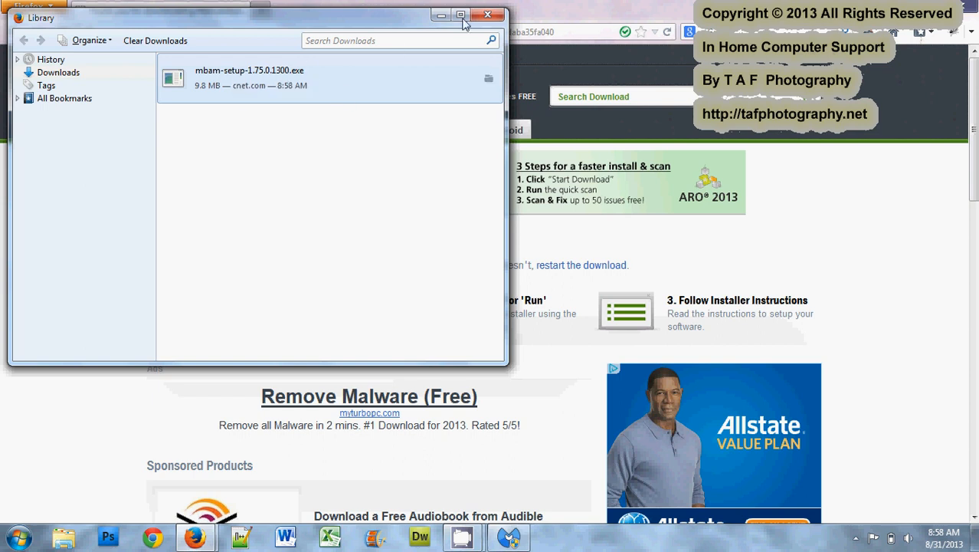
{"action": "mouse_move", "coordinate": [489, 15]}
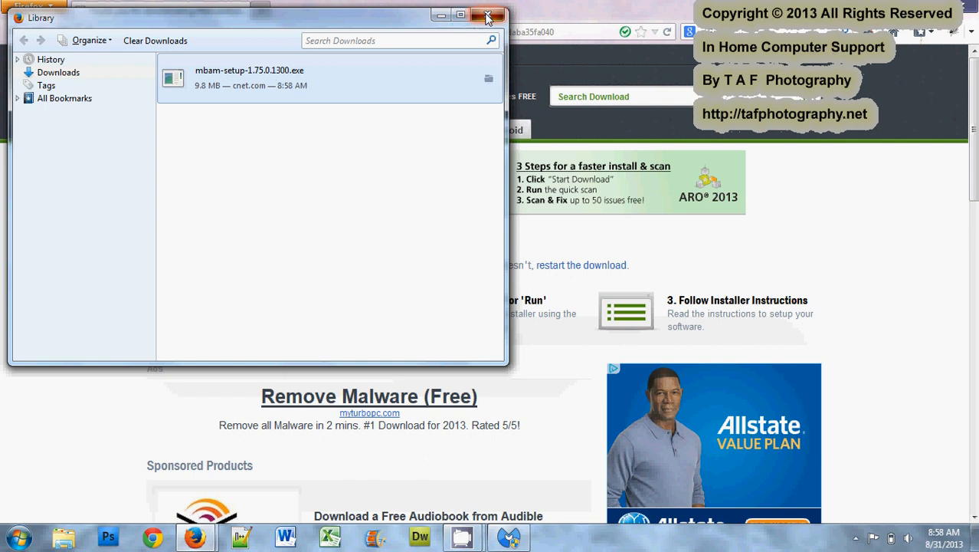
- Close the downloads library window after confirming the installer finished
{"action": "left_click", "coordinate": [491, 15]}
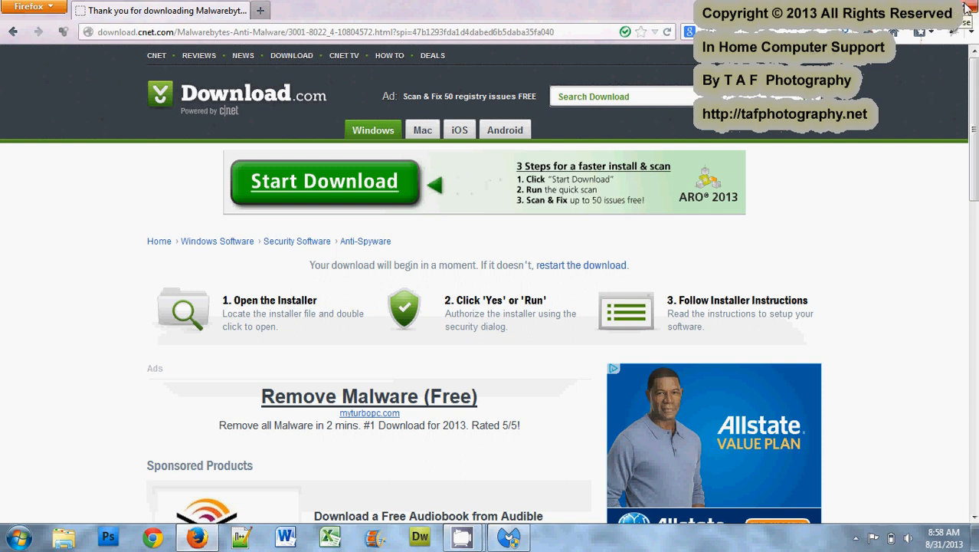
- Minimize Firefox to reveal the running Malwarebytes quick scan
{"action": "left_click", "coordinate": [967, 7]}
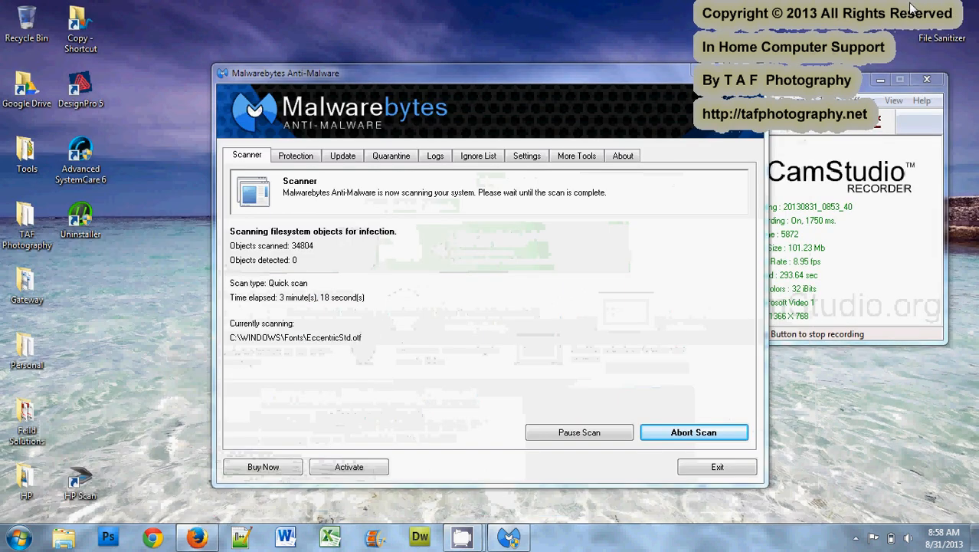
{"action": "mouse_move", "coordinate": [682, 149]}
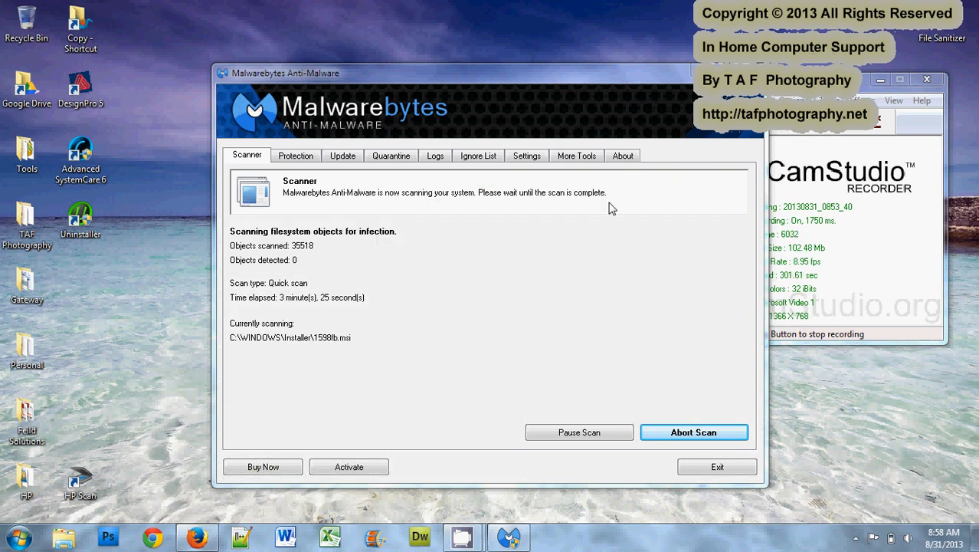
{"action": "mouse_move", "coordinate": [524, 171]}
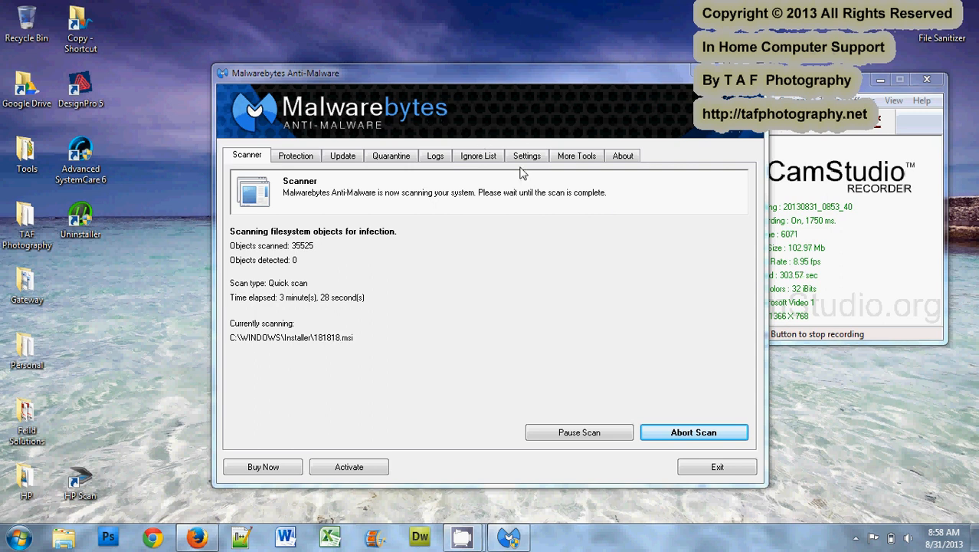
{"action": "mouse_move", "coordinate": [491, 284]}
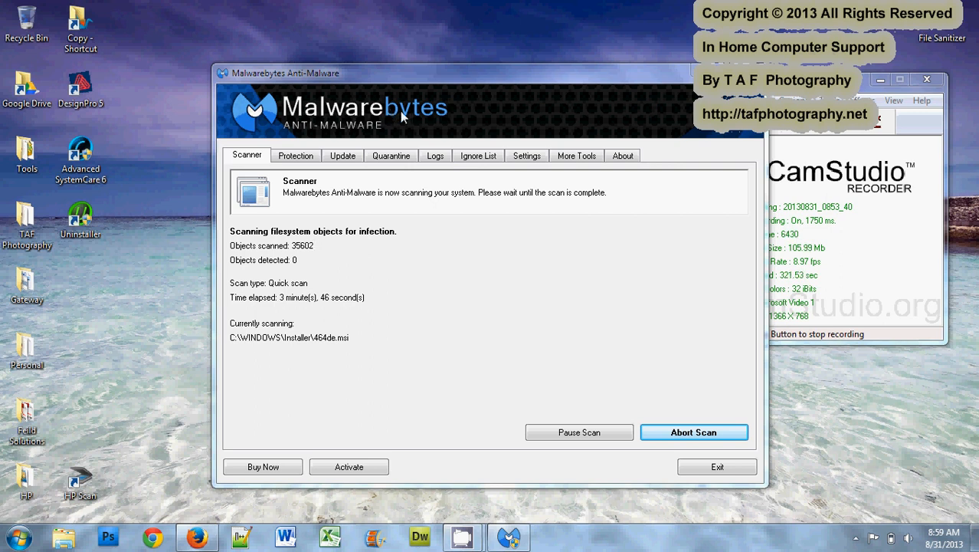
{"action": "mouse_move", "coordinate": [431, 270]}
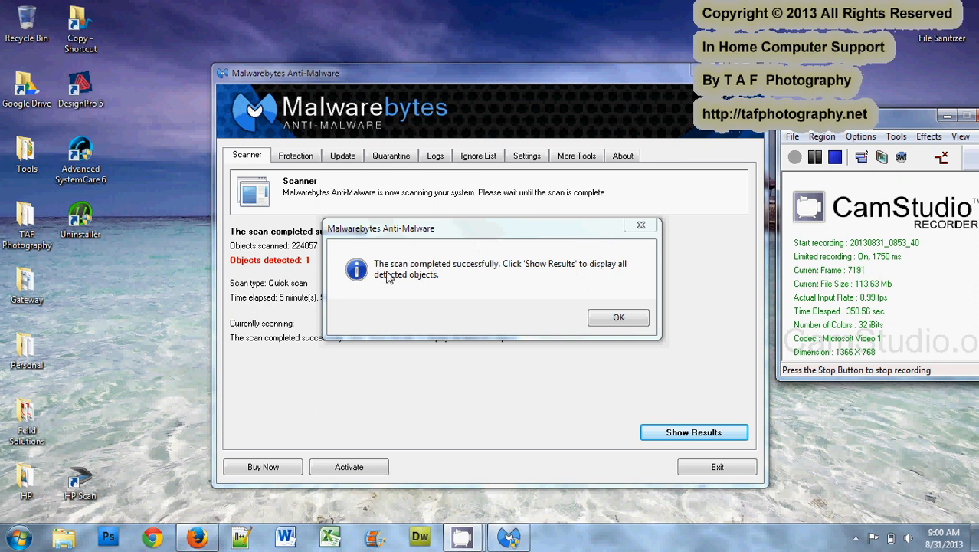
{"action": "mouse_move", "coordinate": [475, 267]}
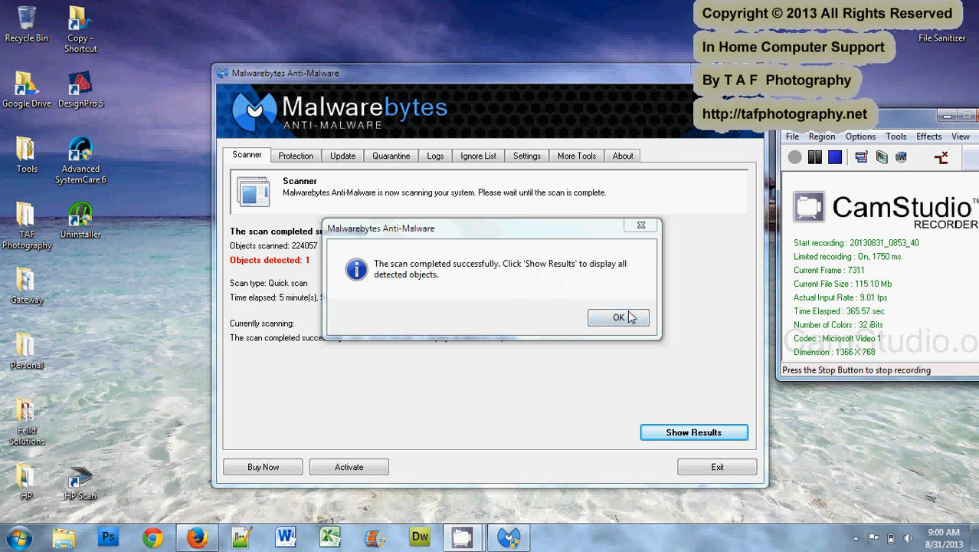
- Dismiss the scan-complete notice reporting 224,057 objects scanned and 1 detected
{"action": "left_click", "coordinate": [619, 317]}
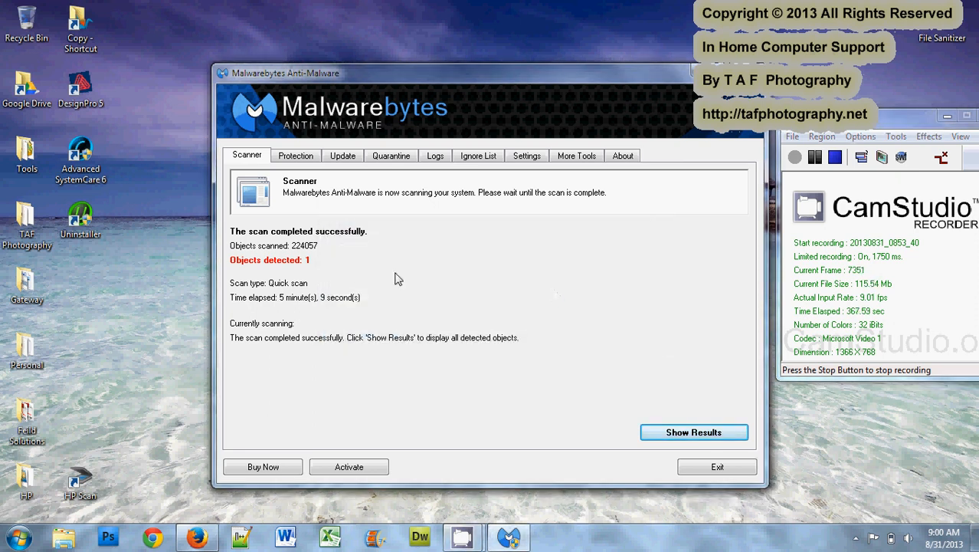
{"action": "mouse_move", "coordinate": [313, 270]}
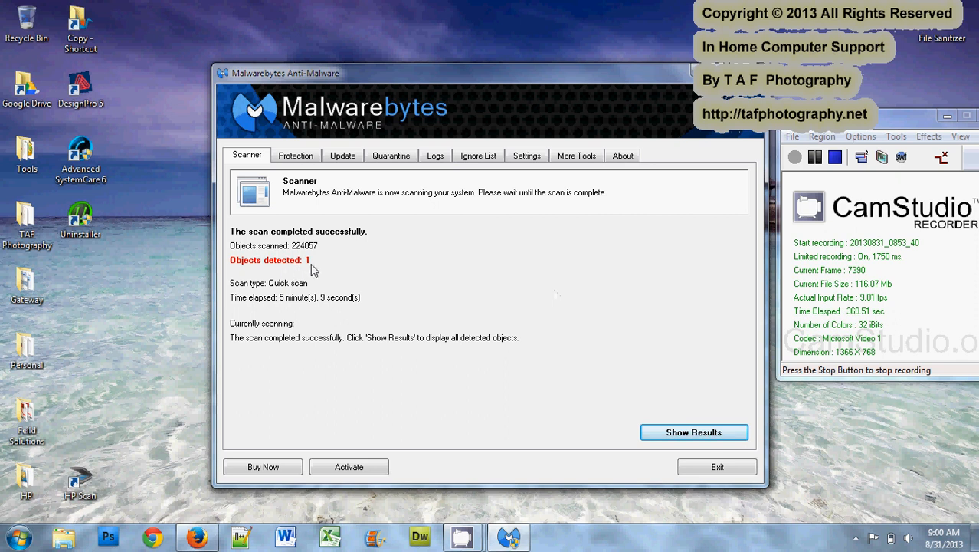
{"action": "mouse_move", "coordinate": [636, 390]}
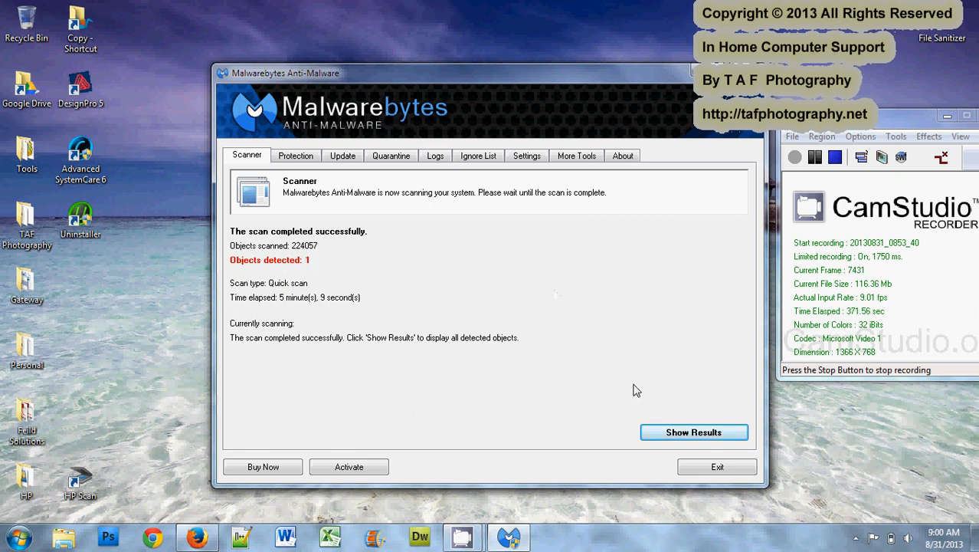
- Show the results, mark the PUP.Optional.Delta.A registry key HKCU\Software\delta LTD, and remove it
{"action": "left_click", "coordinate": [693, 432]}
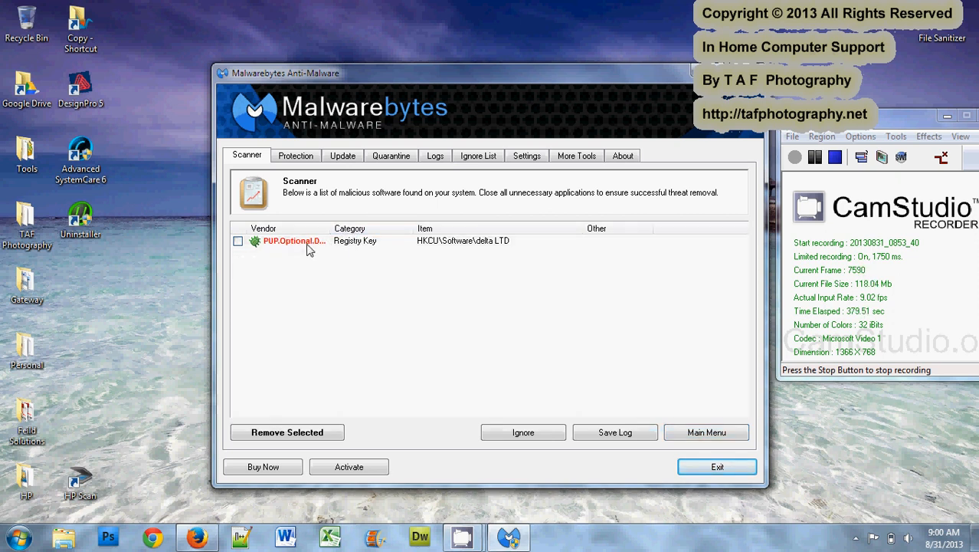
{"action": "mouse_move", "coordinate": [279, 247]}
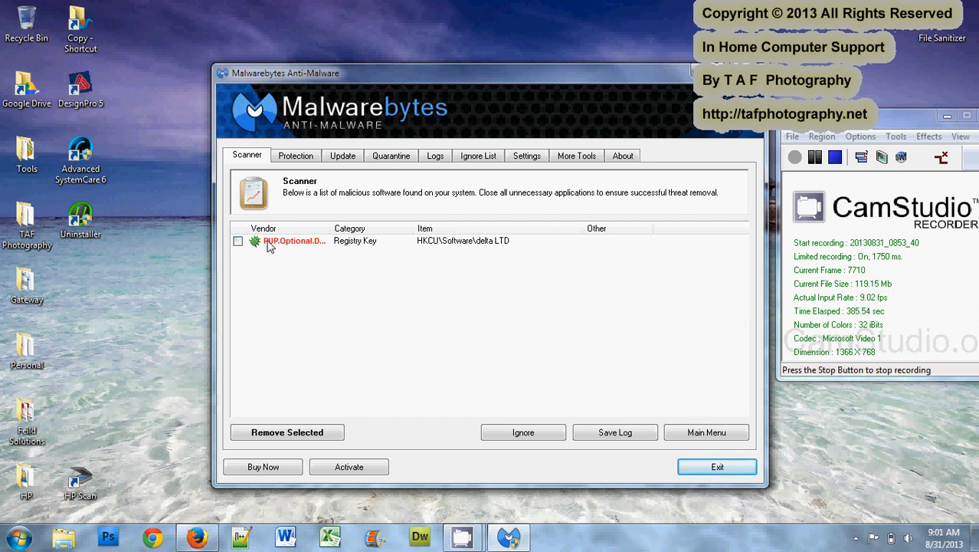
{"action": "mouse_move", "coordinate": [308, 259]}
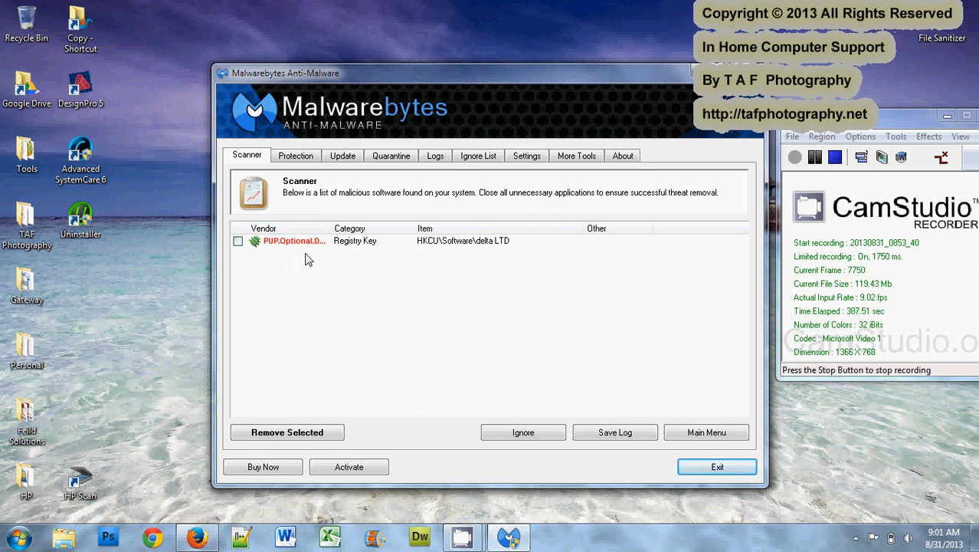
{"action": "mouse_move", "coordinate": [314, 291]}
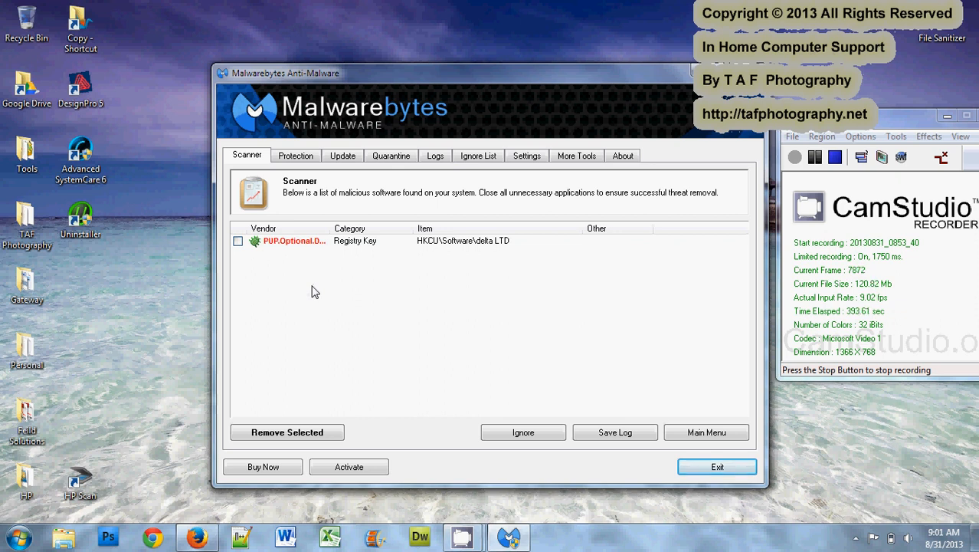
{"action": "mouse_move", "coordinate": [278, 261]}
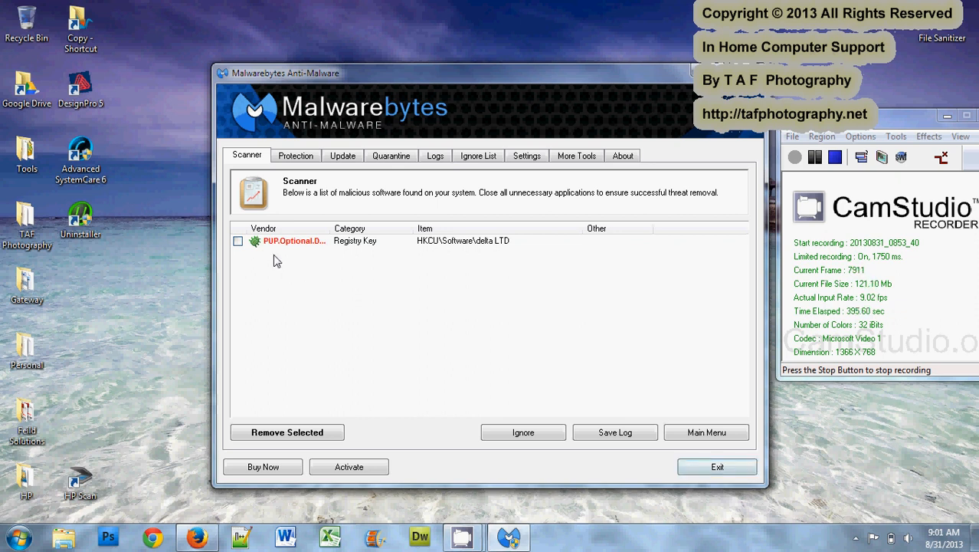
{"action": "left_click", "coordinate": [239, 241]}
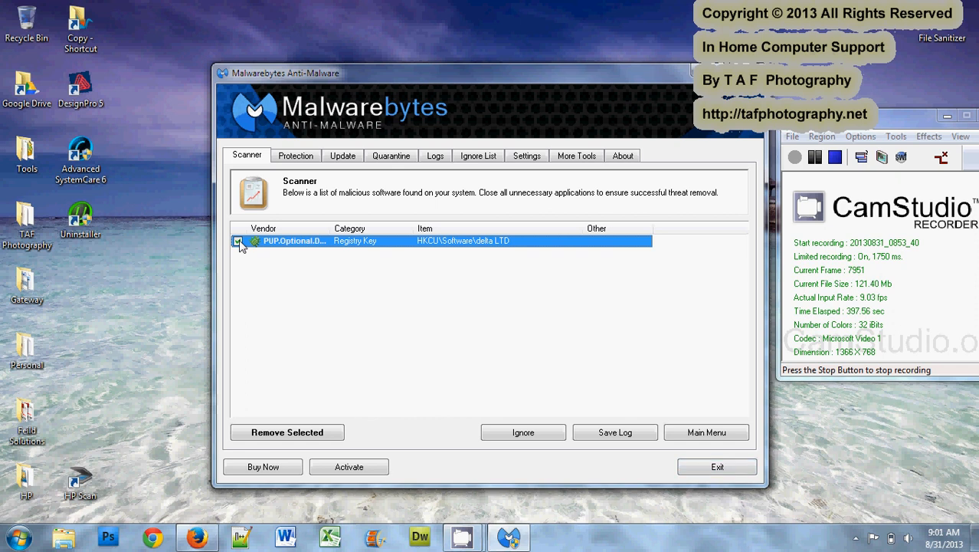
{"action": "left_click", "coordinate": [239, 241]}
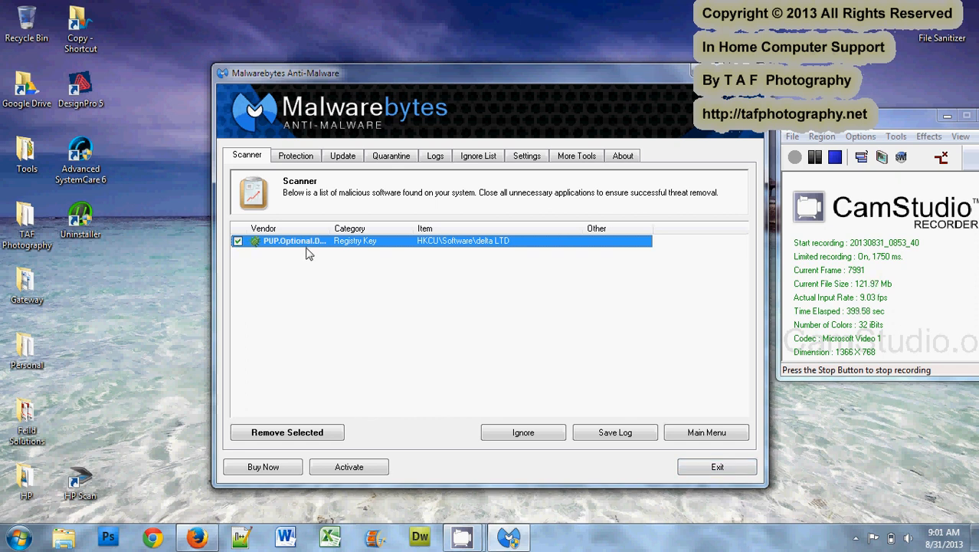
{"action": "mouse_move", "coordinate": [224, 408]}
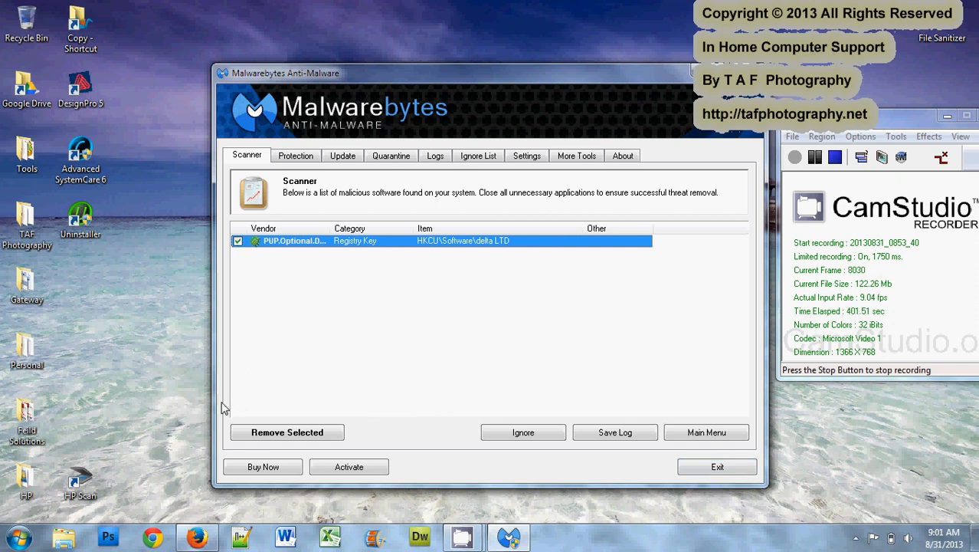
{"action": "left_click", "coordinate": [287, 432]}
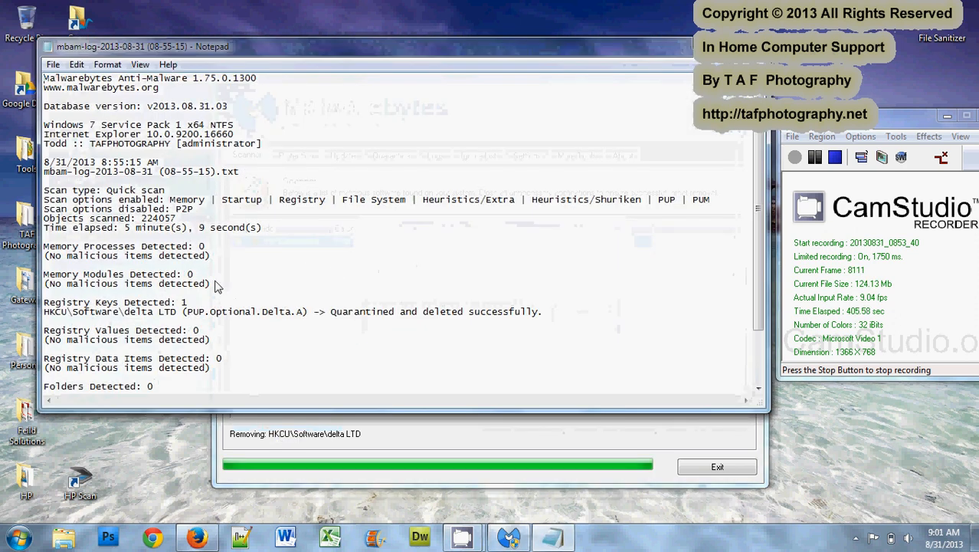
{"action": "mouse_move", "coordinate": [601, 200]}
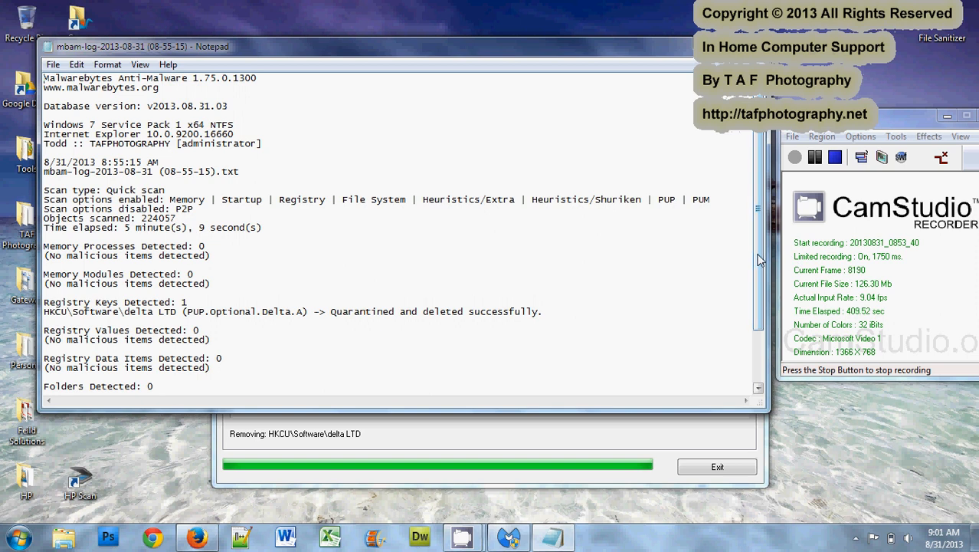
- Scroll through the mbam-log in Notepad to read the delta LTD key quarantined-and-deleted entries
{"action": "scroll", "scroll_direction": "down", "scroll_amount": 3}
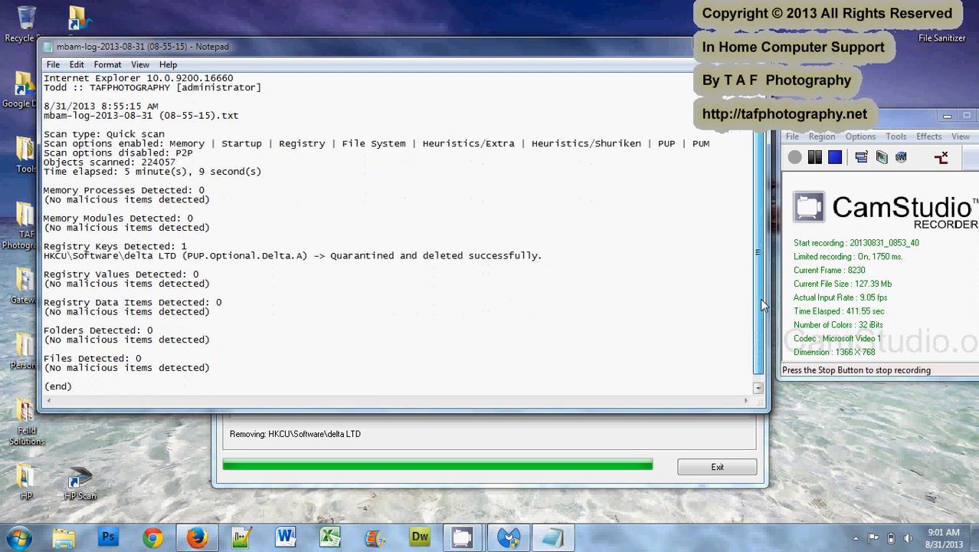
{"action": "scroll", "scroll_direction": "up", "scroll_amount": 3}
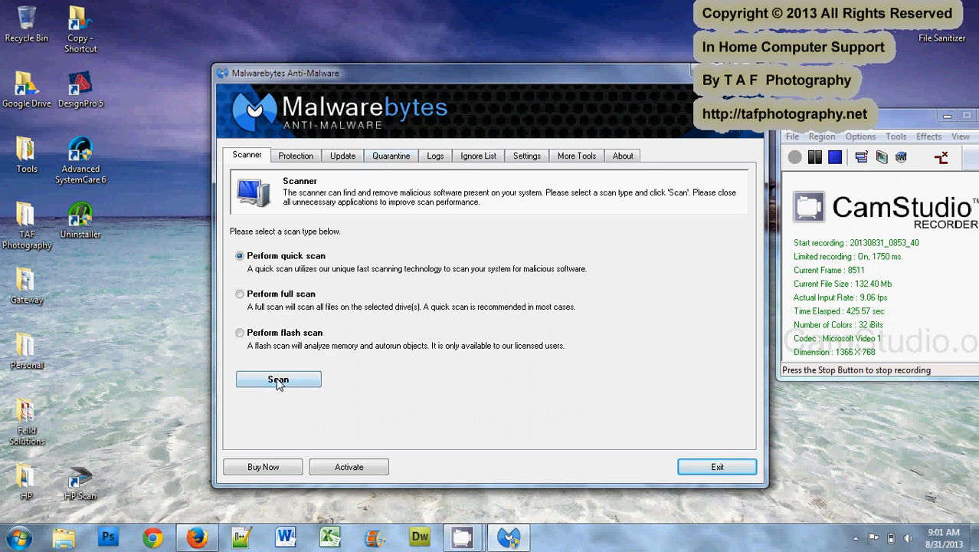
- Start a second quick scan from the Scanner tab
{"action": "left_click", "coordinate": [279, 381]}
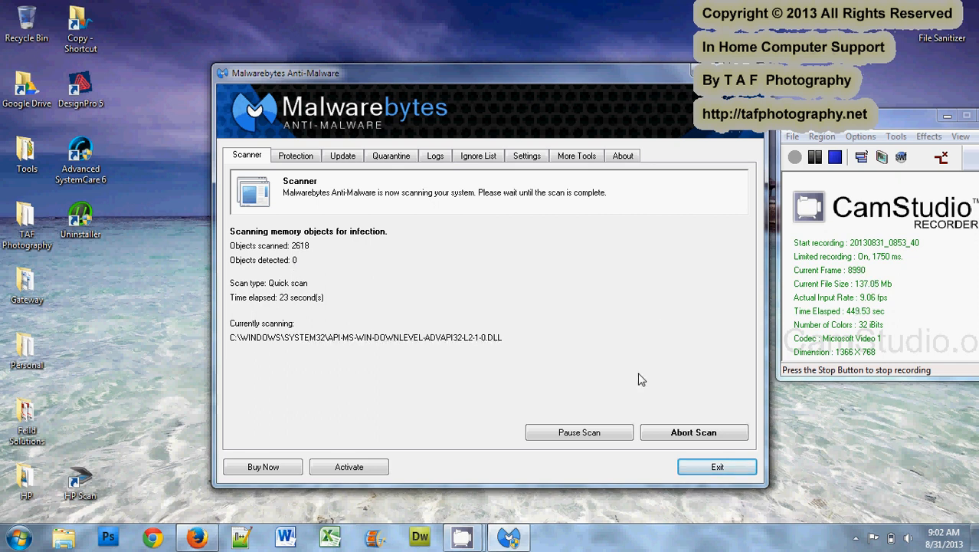
{"action": "mouse_move", "coordinate": [693, 432]}
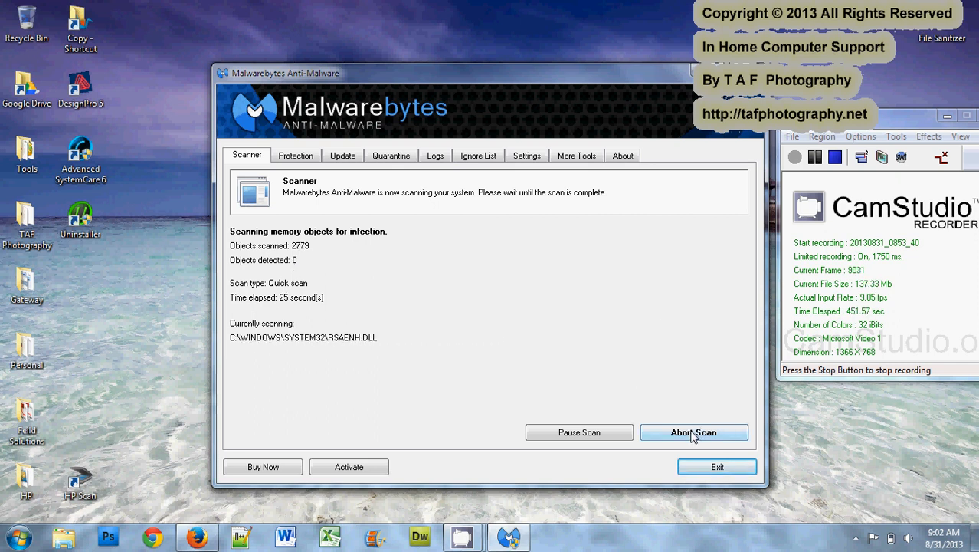
- Abort the running quick scan, confirm Yes, and dismiss the scan-aborted notice
{"action": "left_click", "coordinate": [693, 432]}
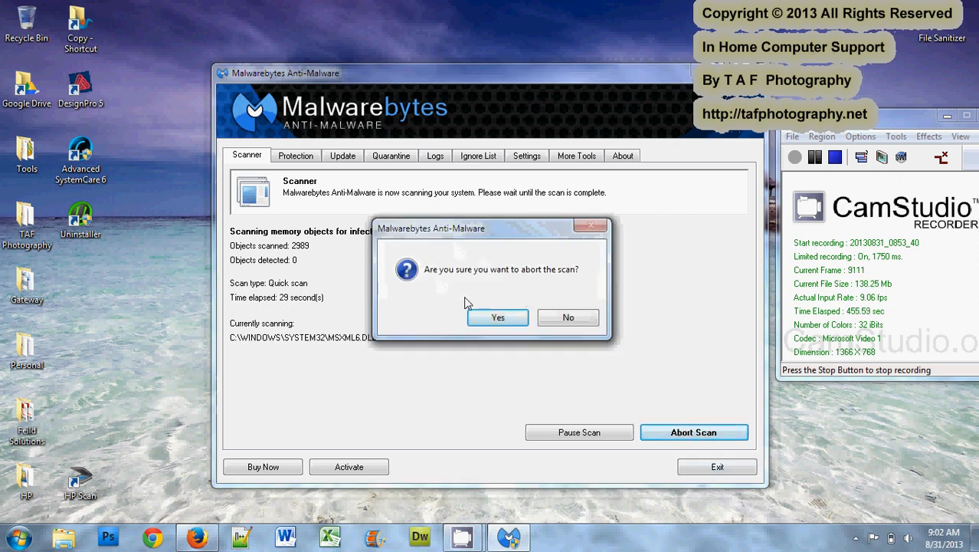
{"action": "left_click", "coordinate": [497, 317]}
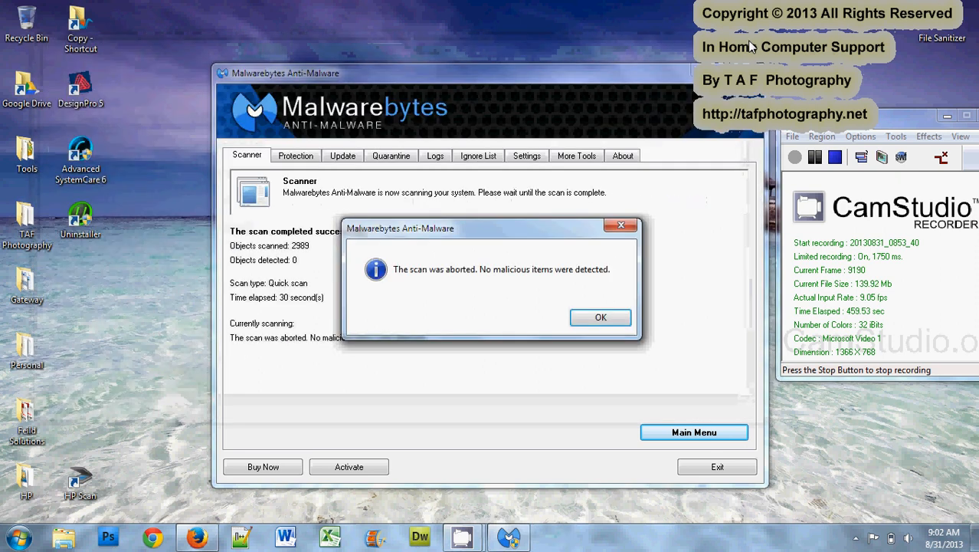
{"action": "left_click", "coordinate": [600, 317]}
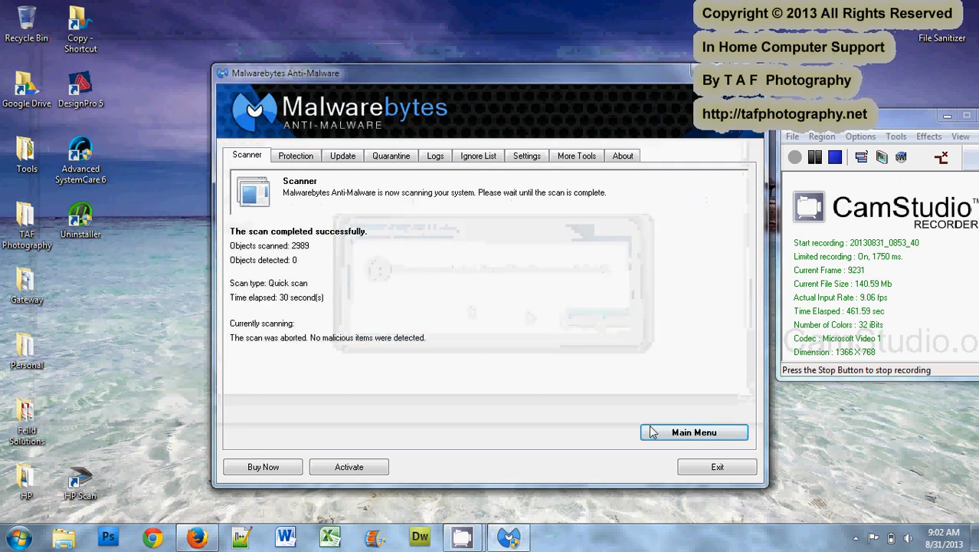
{"action": "mouse_move", "coordinate": [637, 417]}
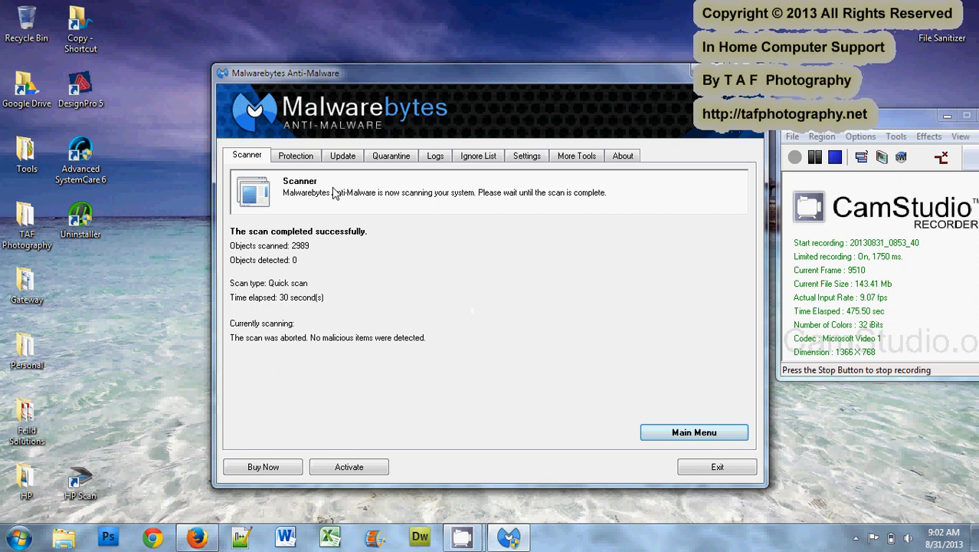
{"action": "mouse_move", "coordinate": [393, 280]}
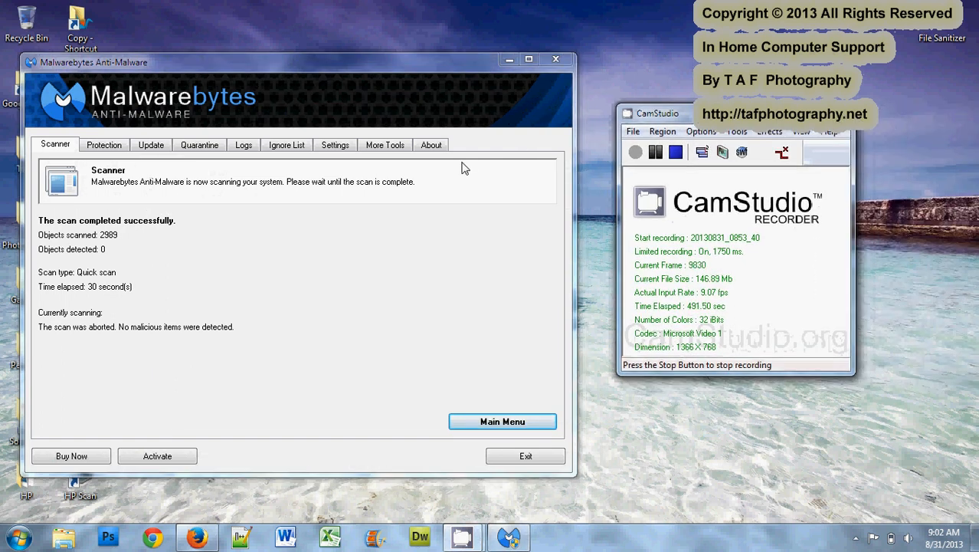
{"action": "mouse_move", "coordinate": [129, 270]}
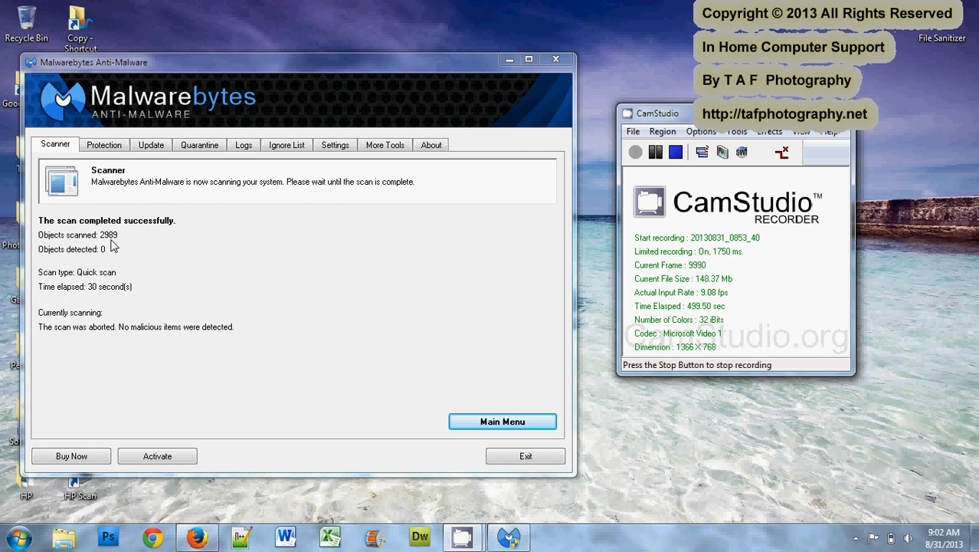
{"action": "mouse_move", "coordinate": [524, 192]}
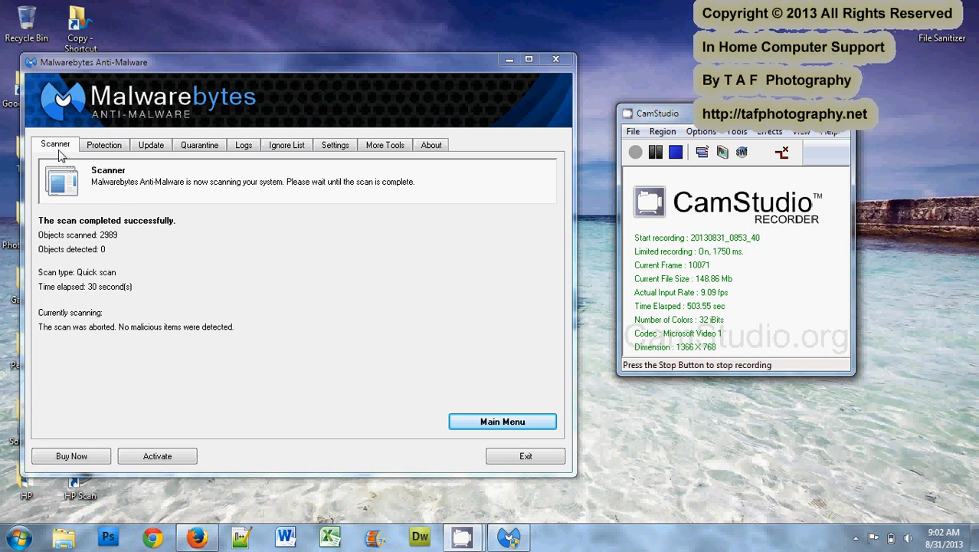
- View the Update tab's database version v2013.08.31.03, then return to the Scanner choices
{"action": "left_click", "coordinate": [150, 144]}
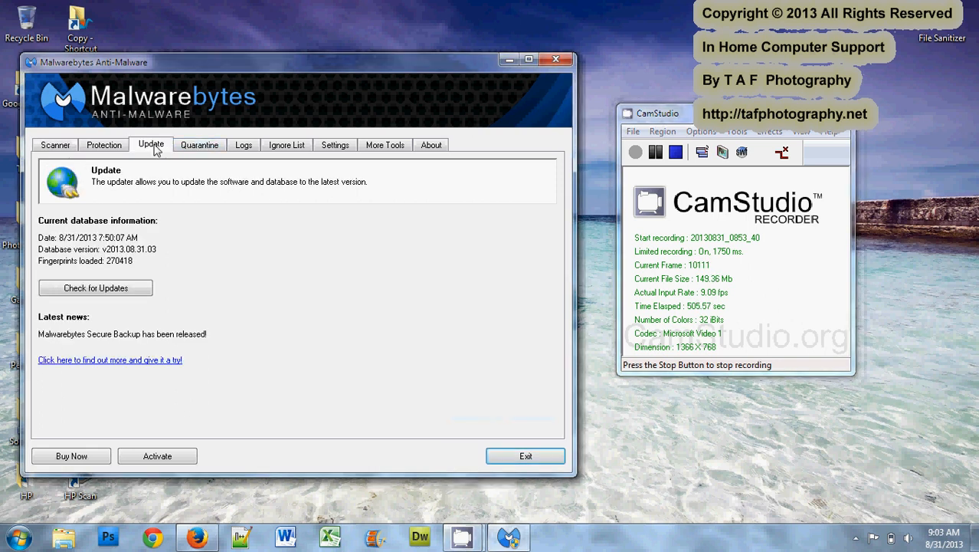
{"action": "left_click", "coordinate": [56, 144]}
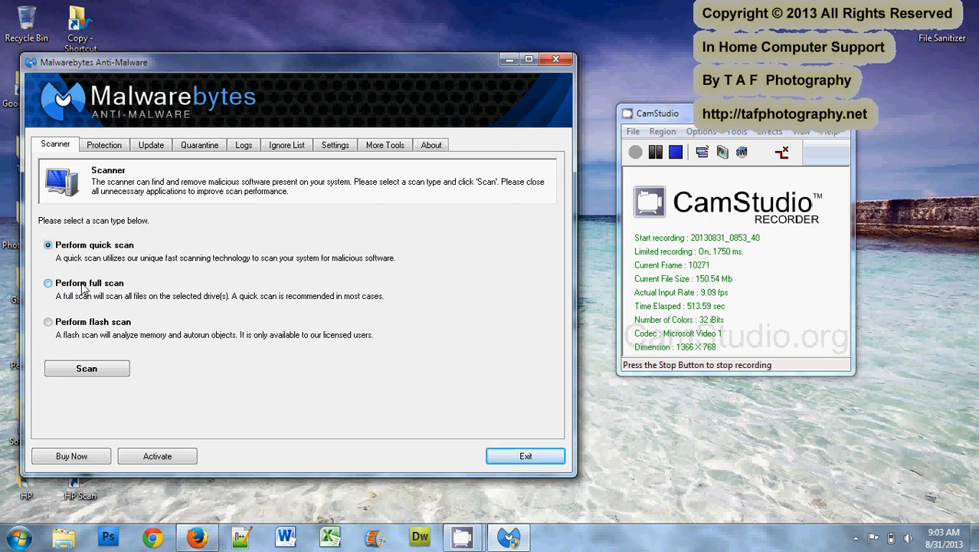
{"action": "mouse_move", "coordinate": [209, 315]}
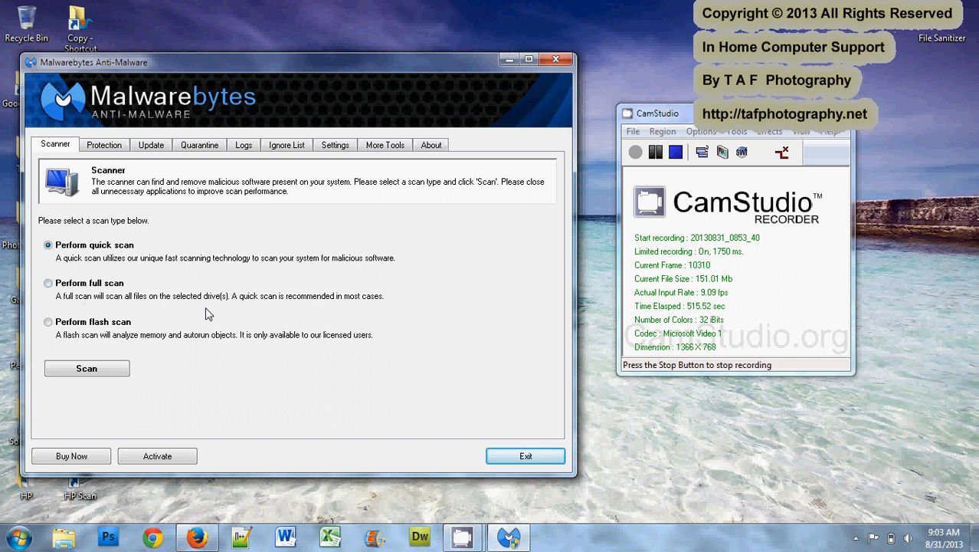
{"action": "mouse_move", "coordinate": [491, 321]}
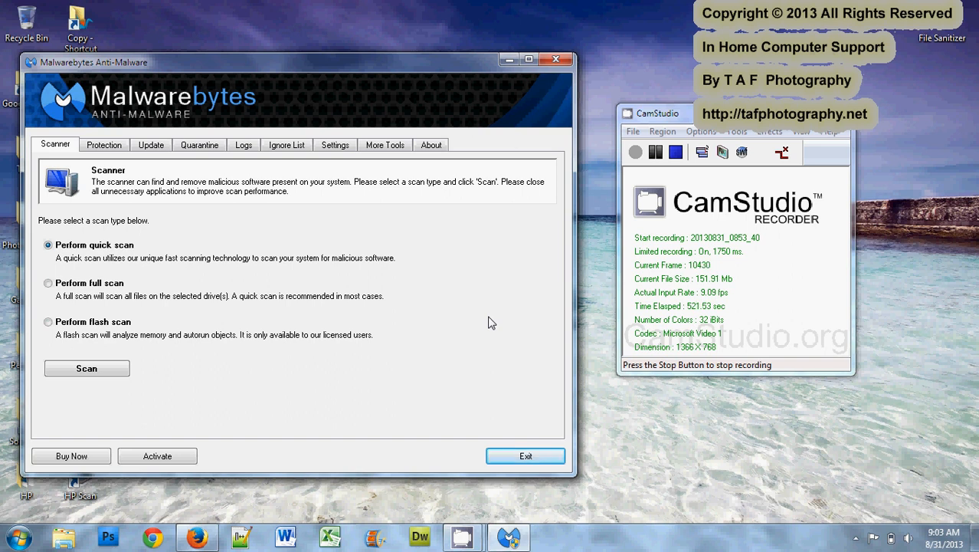
{"action": "mouse_move", "coordinate": [555, 59]}
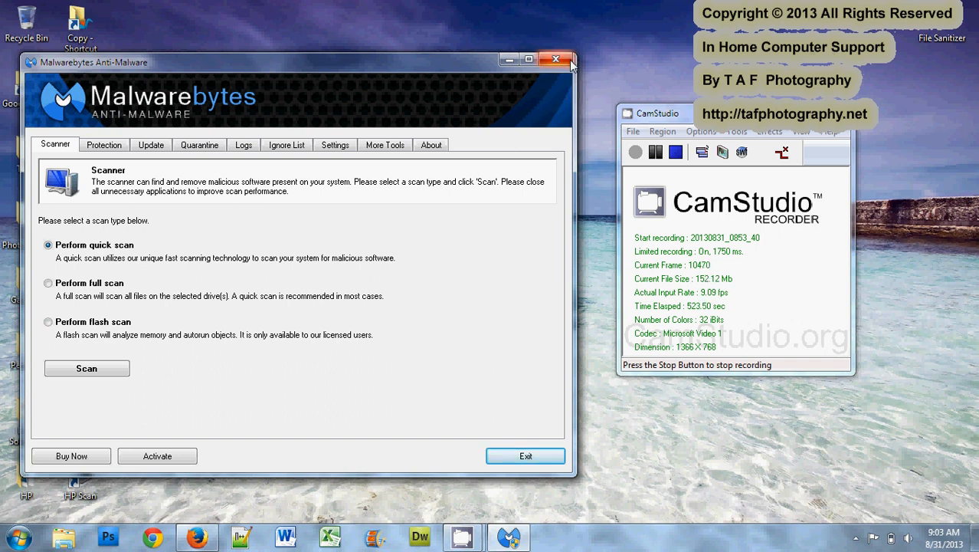
- Close Malwarebytes Anti-Malware from its title-bar X button
{"action": "left_click", "coordinate": [555, 58]}
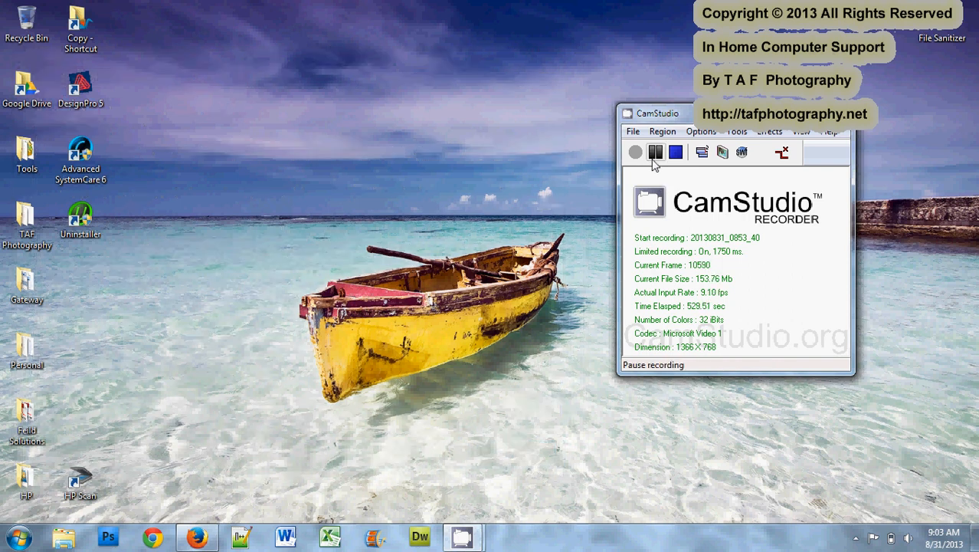
{"action": "left_click", "coordinate": [656, 152]}
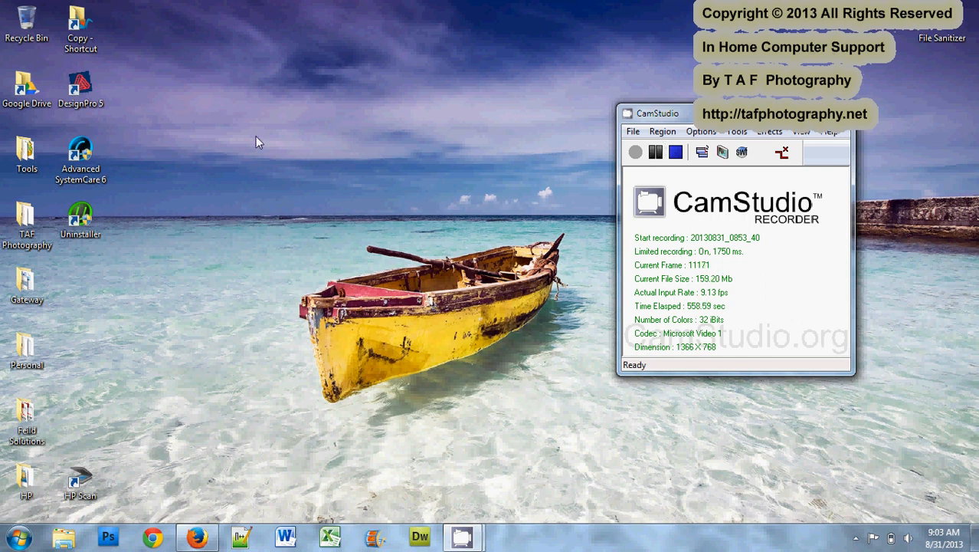
{"action": "mouse_move", "coordinate": [426, 156]}
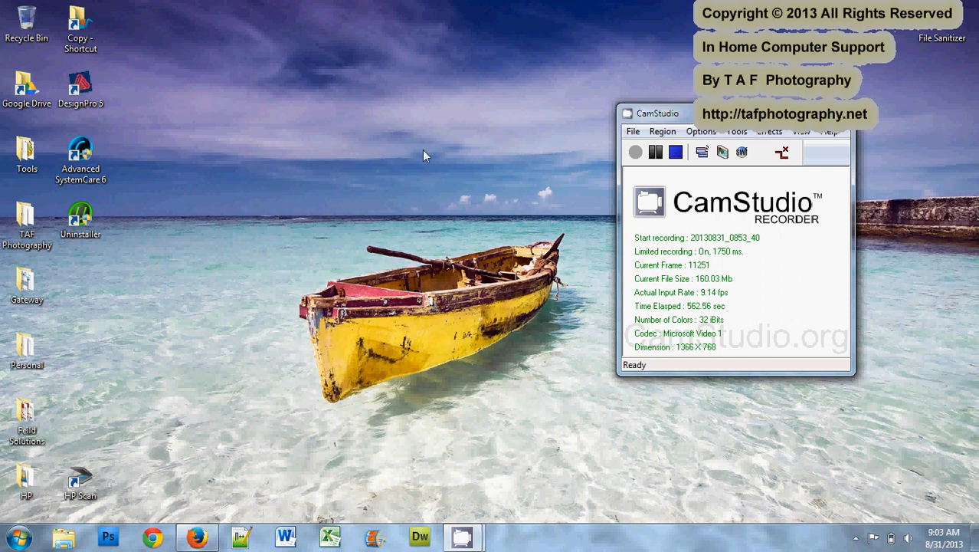
{"action": "mouse_move", "coordinate": [499, 191]}
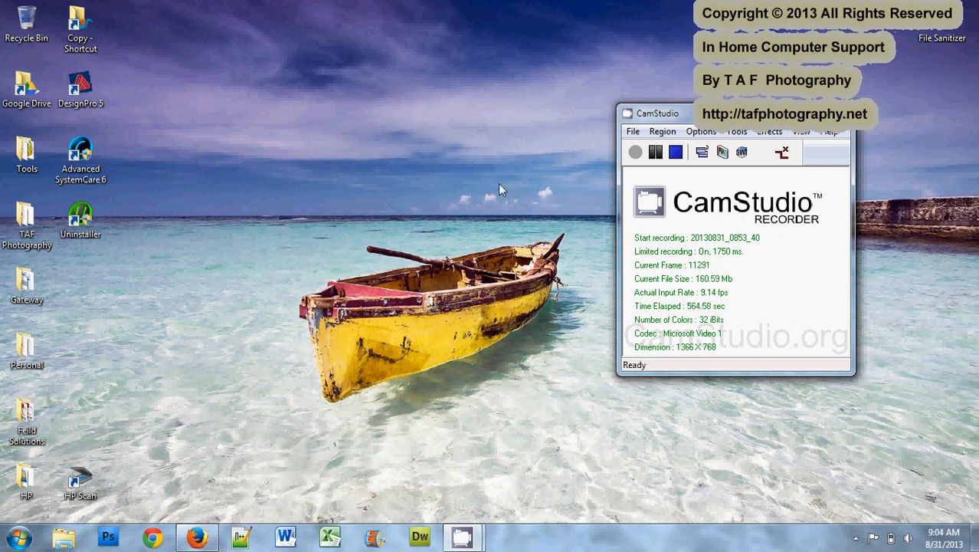